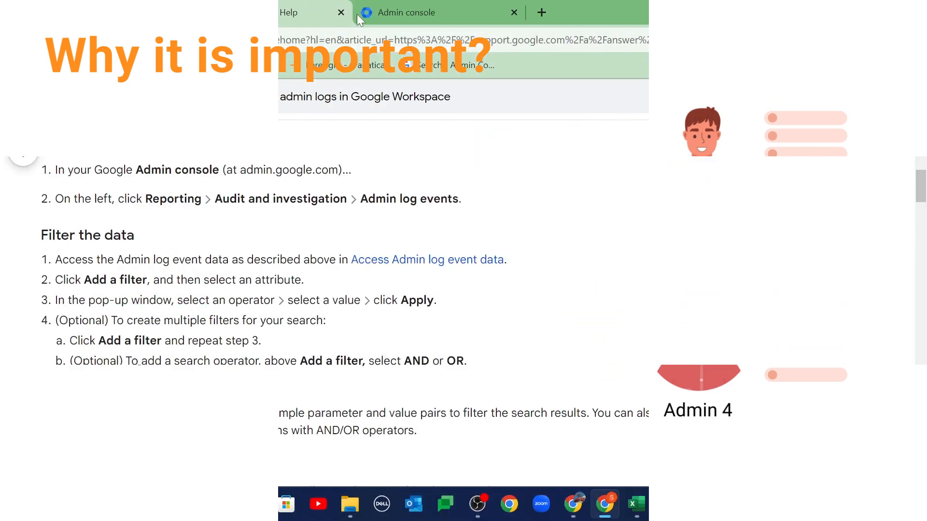
Step: Reach the admin log events search under Reporting > Audit and investigation
left_click(414, 13)
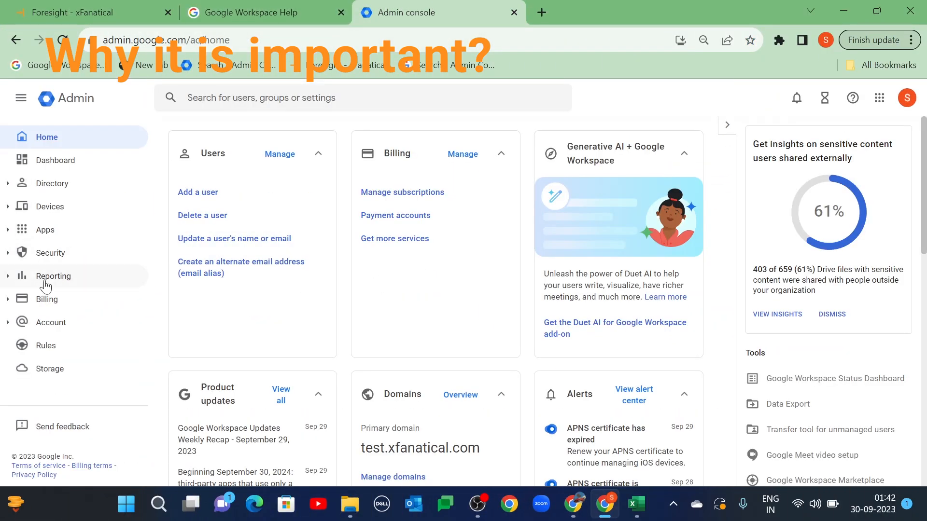
left_click(53, 276)
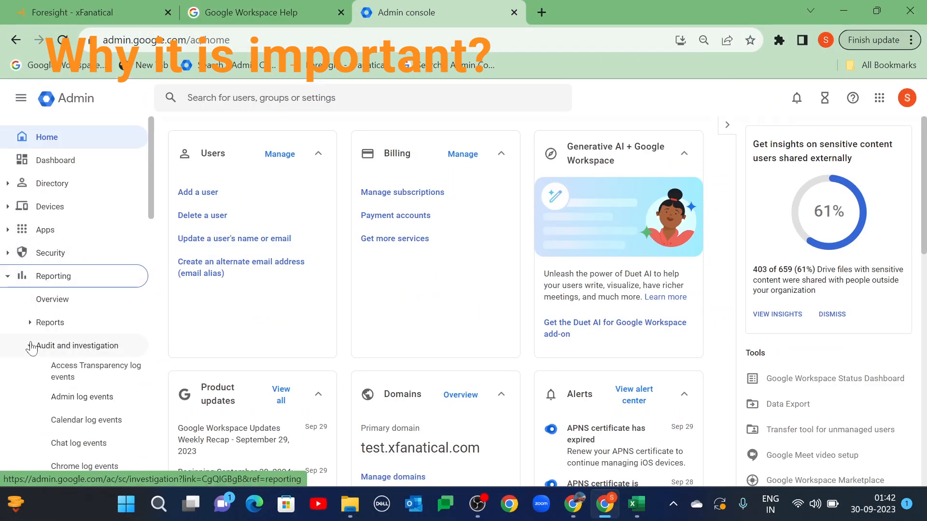
mouse_move(81, 397)
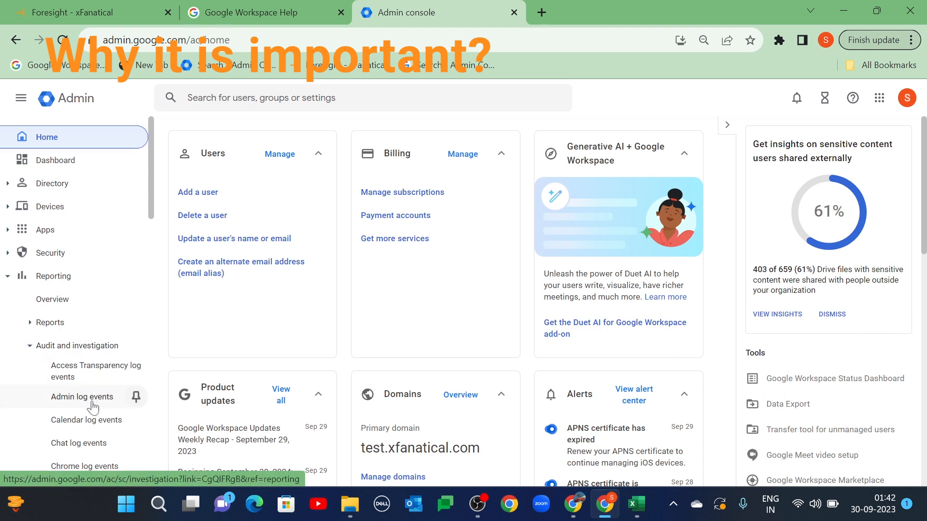
left_click(81, 397)
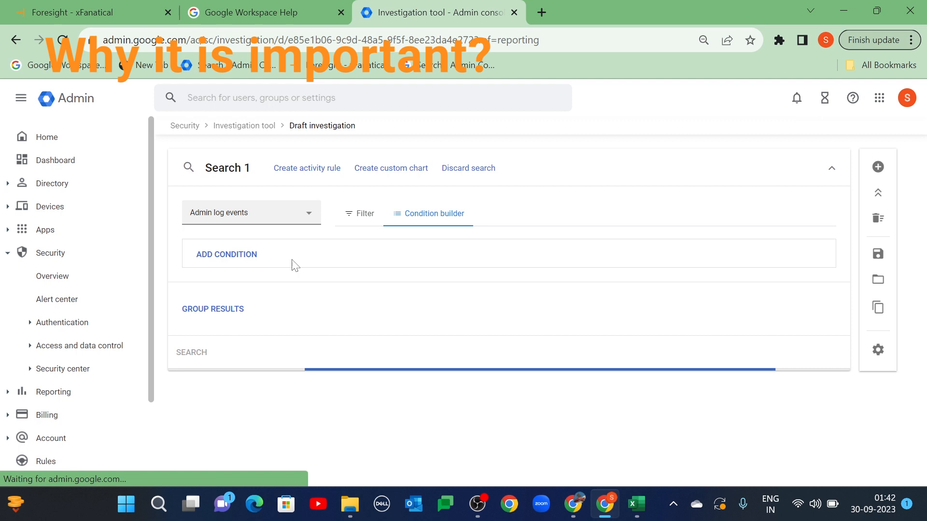
left_click(191, 353)
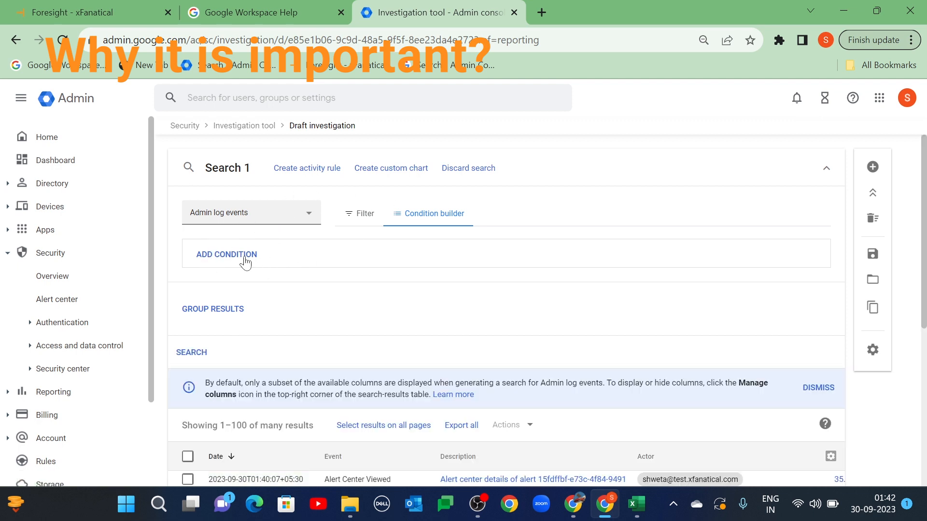
Step: Add a condition on the Action(s) attribute and review the matching log entries
left_click(226, 254)
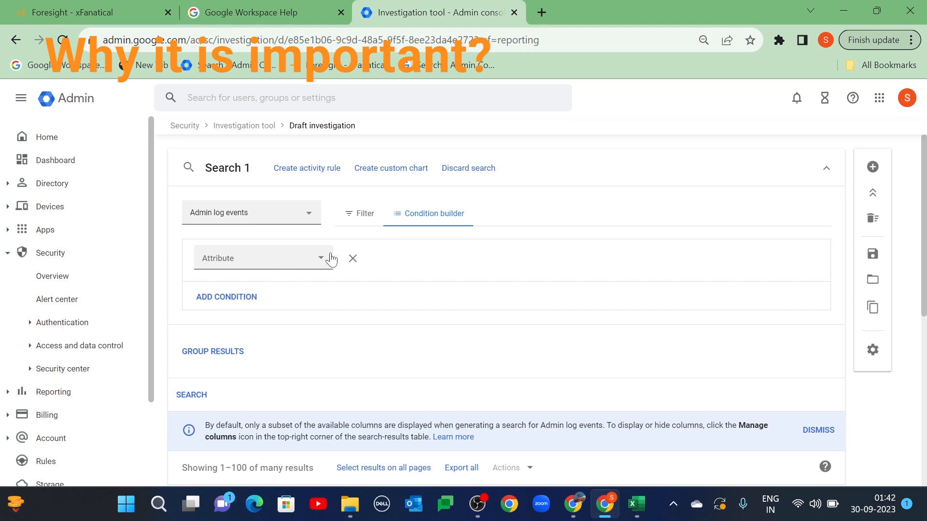
left_click(263, 258)
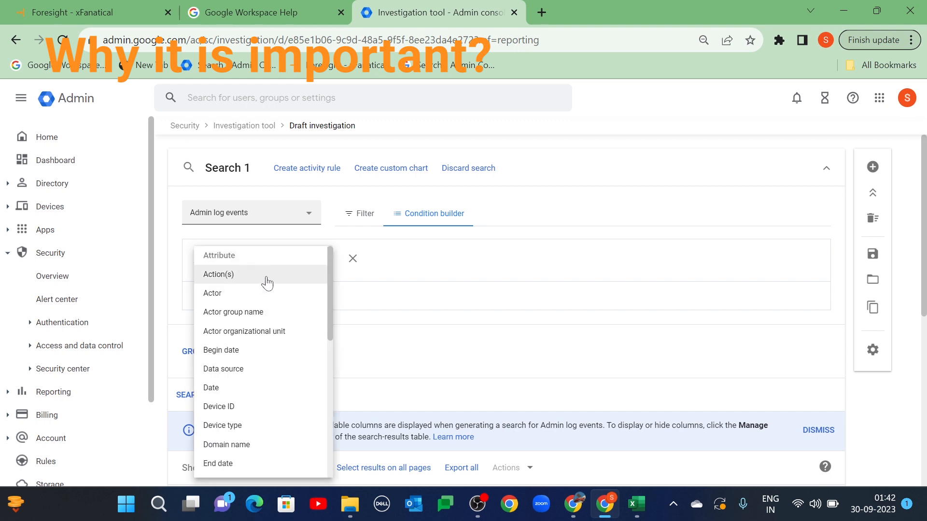
left_click(219, 273)
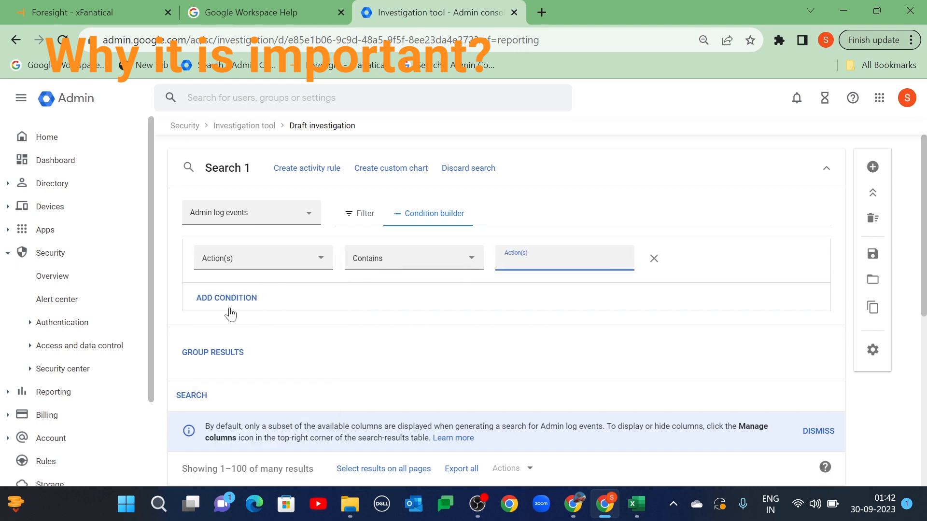
scroll("down", 3)
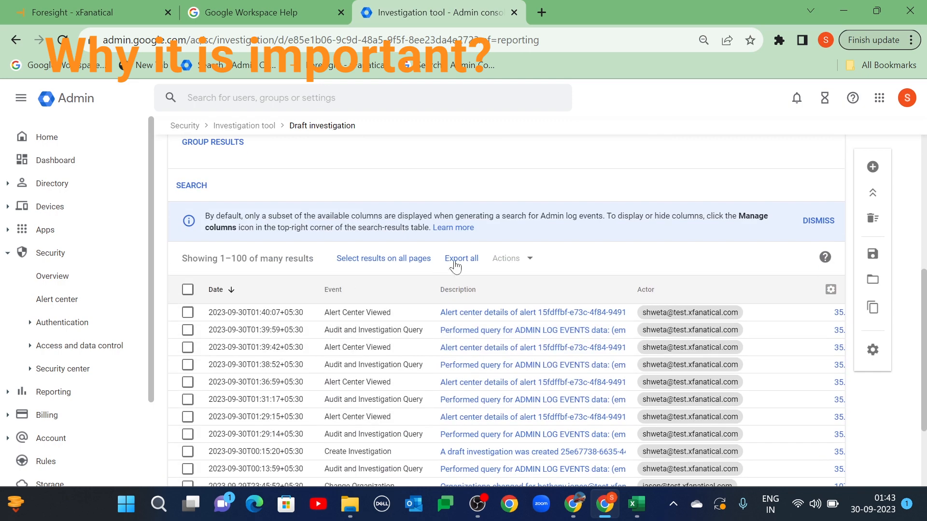
left_click(635, 504)
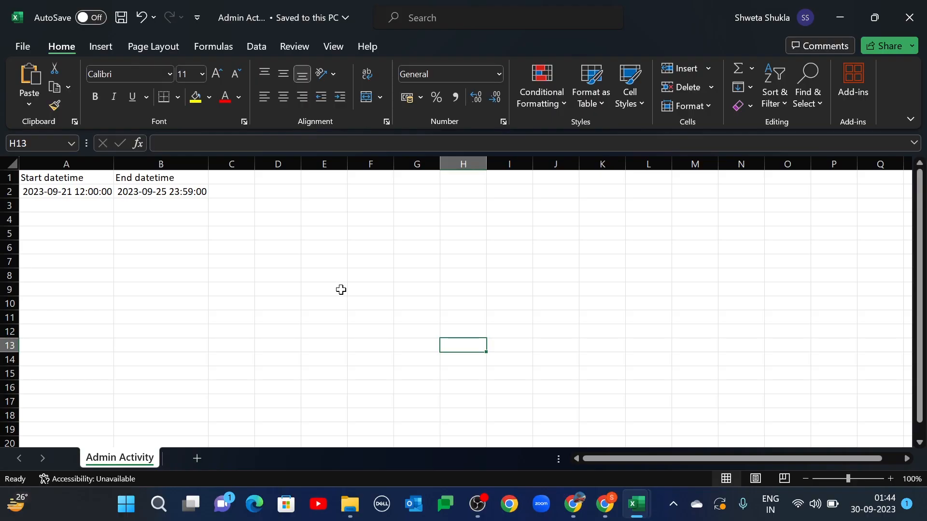
mouse_move(314, 302)
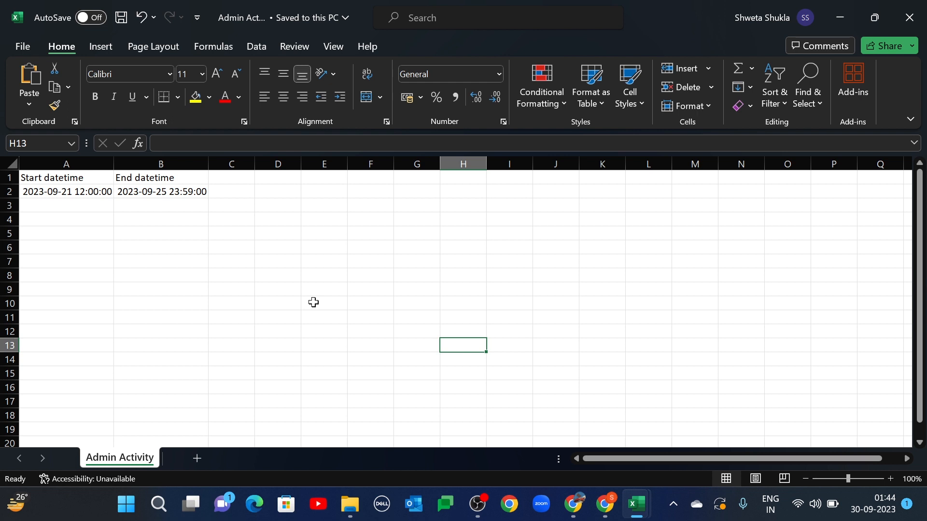
Step: Switch back to the Foresight rules page in Chrome
left_click(65, 178)
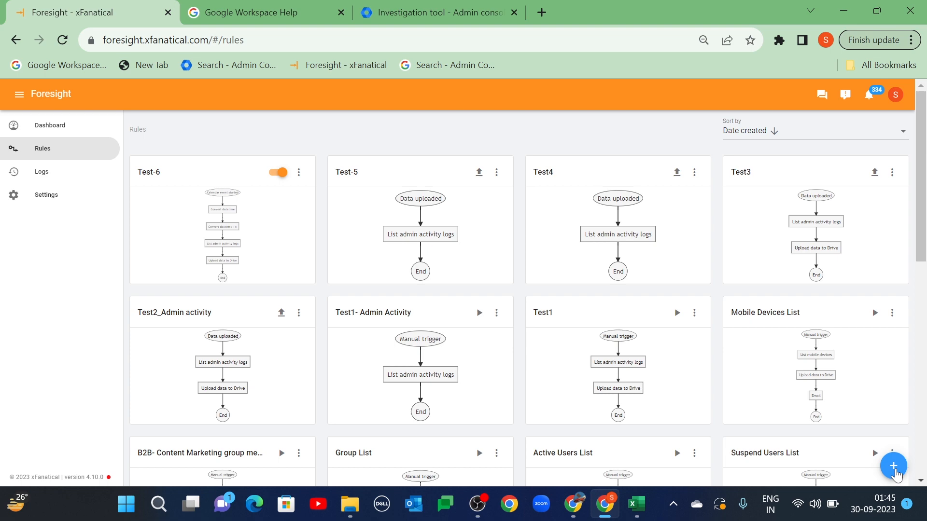
Step: Create a new rule with a Data uploaded trigger defining Start and End datetime variables
left_click(892, 466)
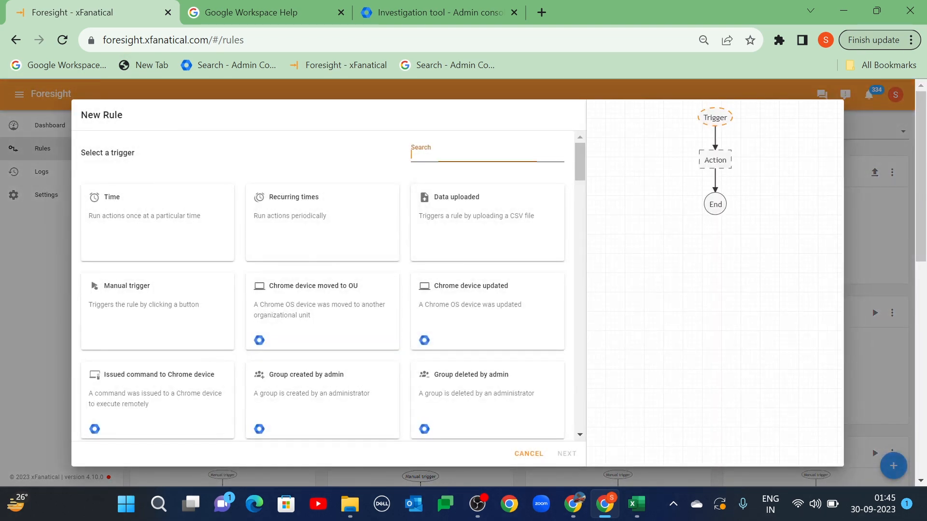
left_click(487, 154)
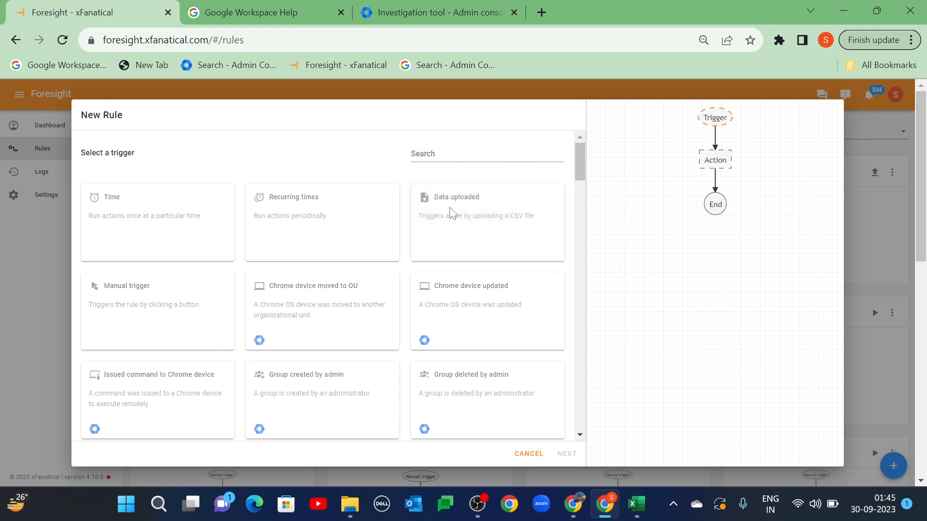
left_click(487, 222)
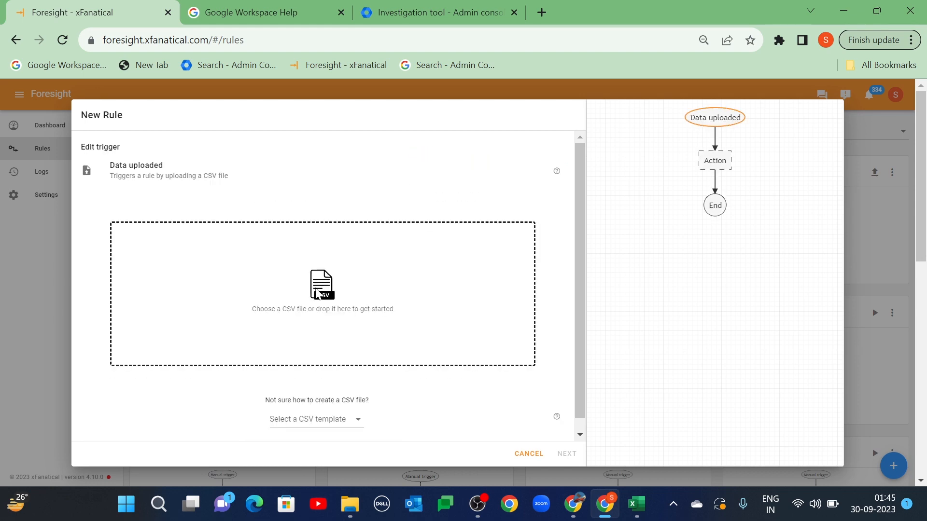
mouse_move(674, 330)
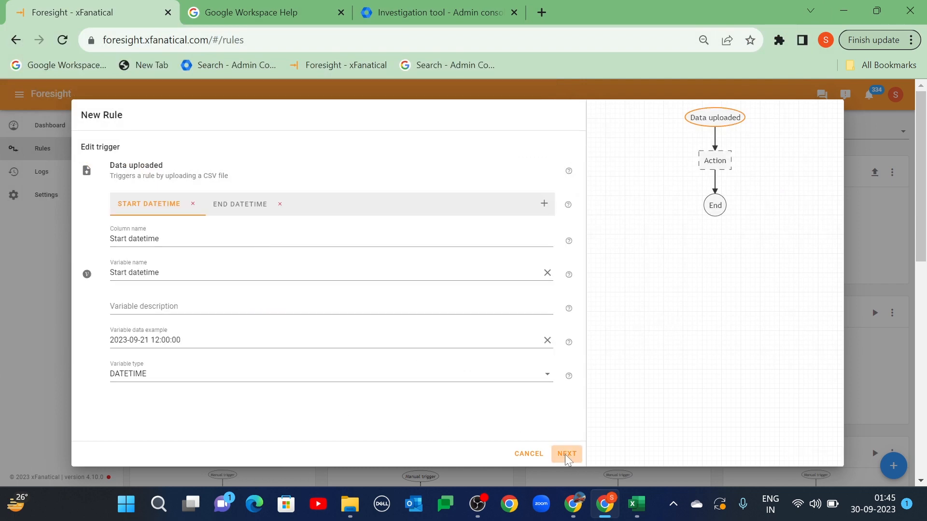
left_click(565, 454)
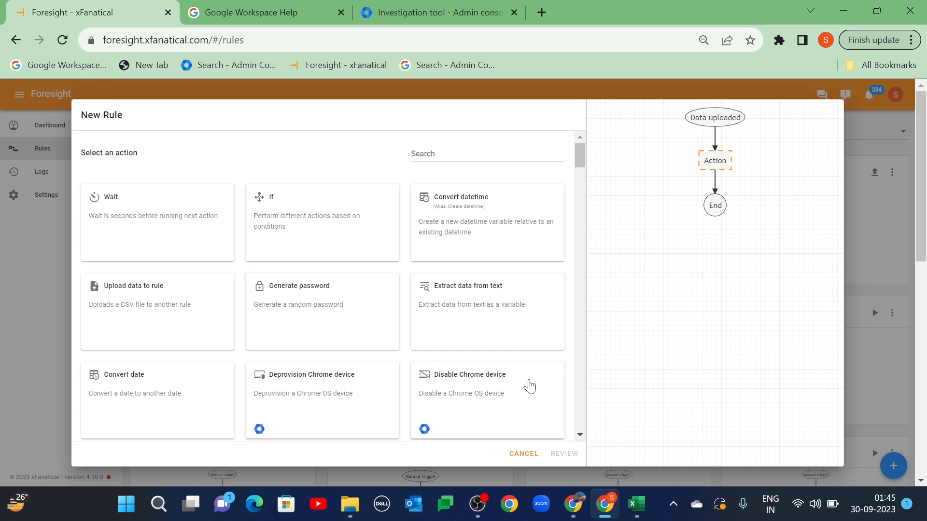
Step: Add a List admin activity logs action with access granted, using the uploaded End Datetime as end time
type("List admin")
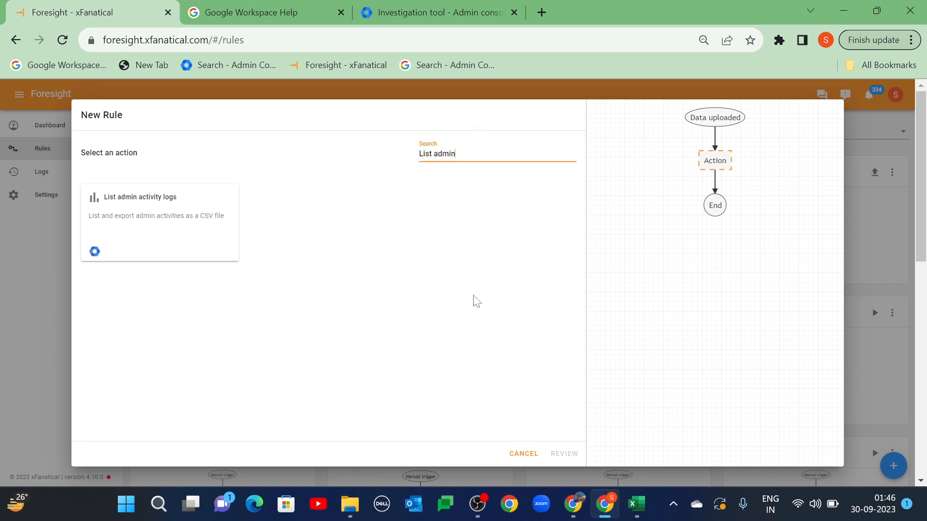
left_click(159, 206)
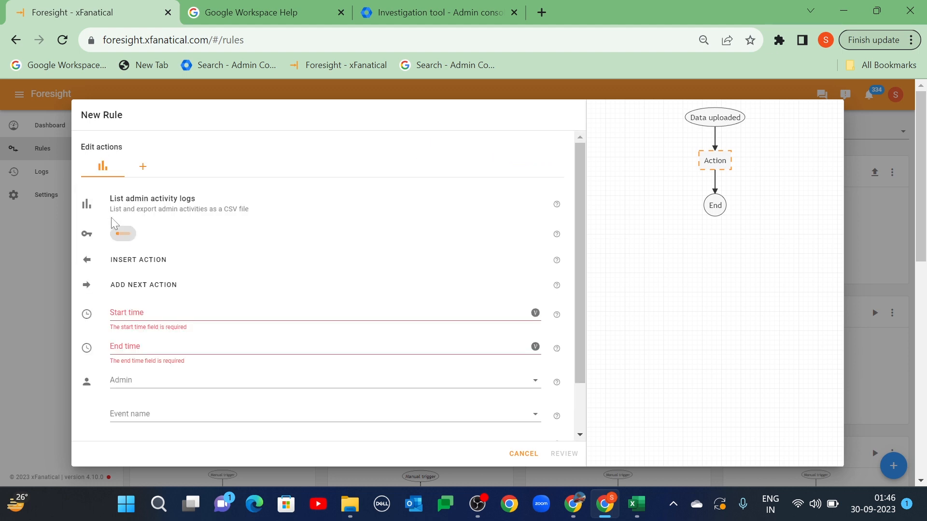
left_click(152, 204)
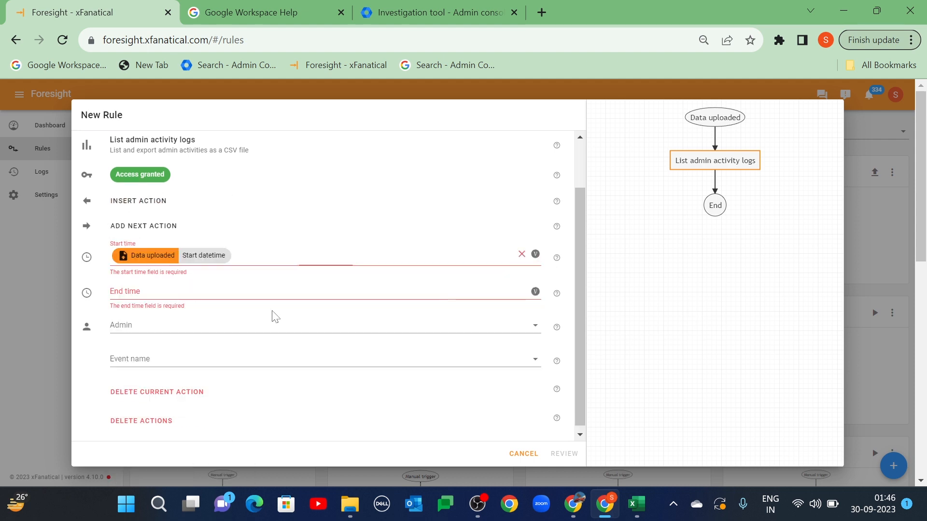
left_click(320, 290)
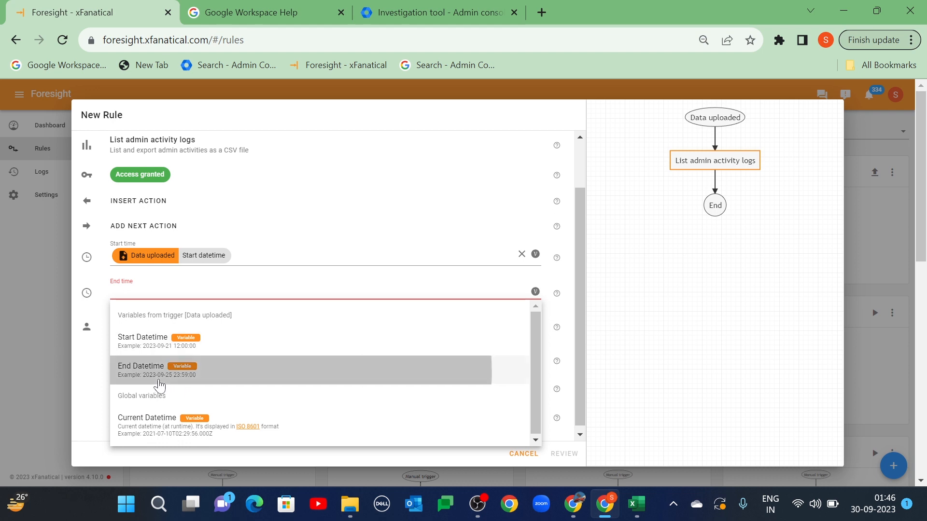
left_click(159, 369)
type("U")
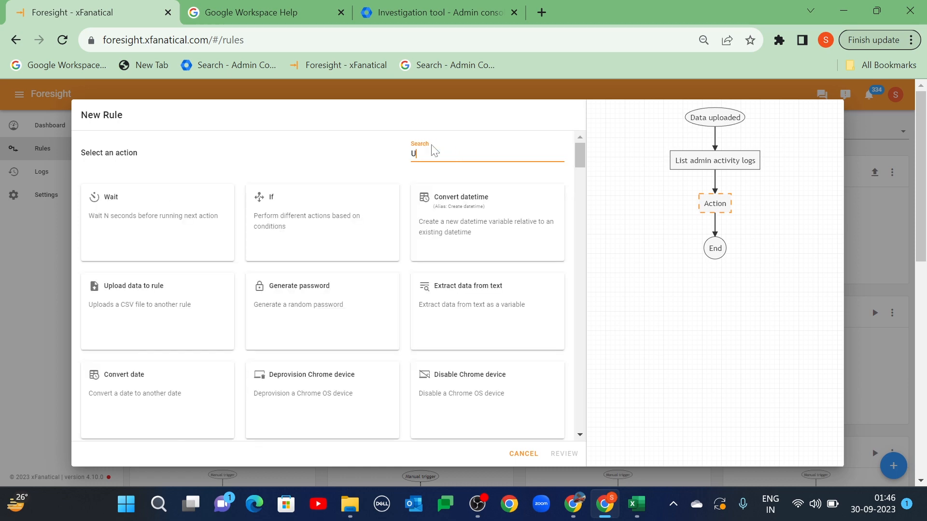
type("plo")
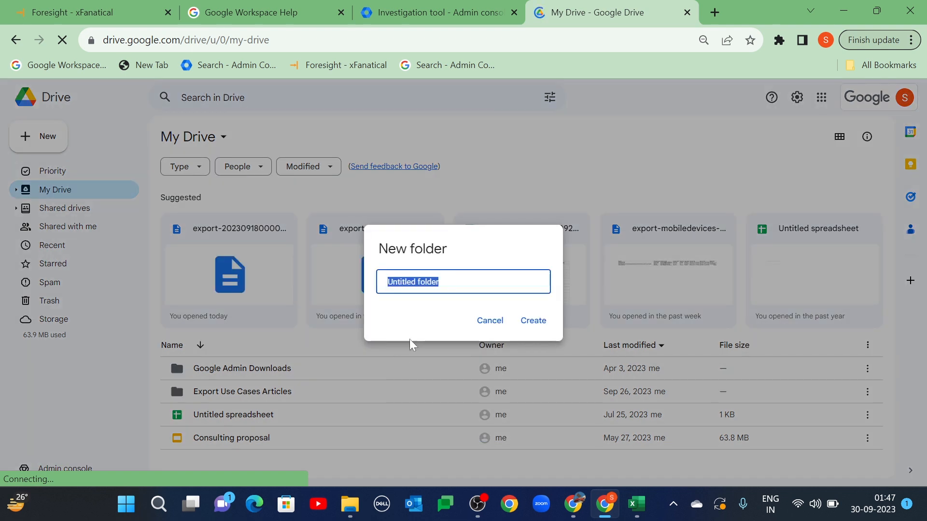
Step: Name the new Drive folder starting with 'Admin' for the exported logs
type("Admin")
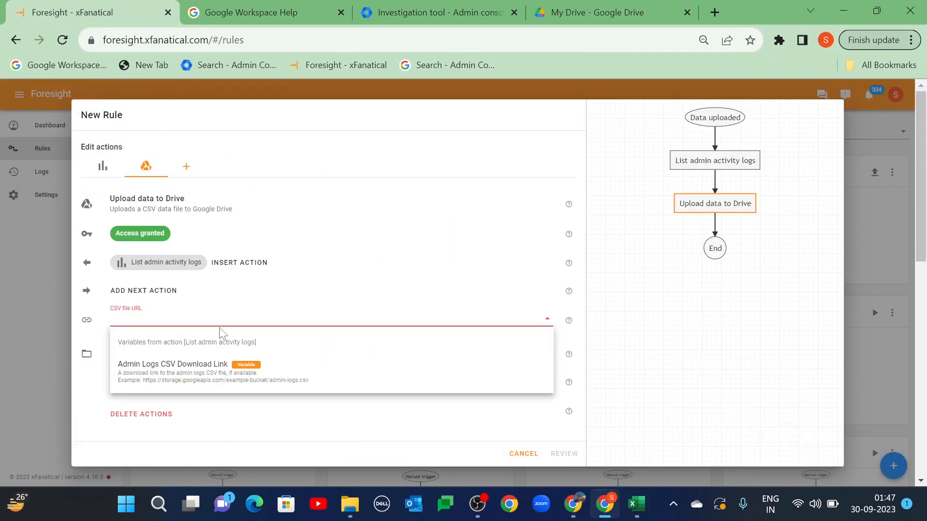
Step: Use the Admin Logs CSV Download Link as the upload file and finish the rule
left_click(172, 364)
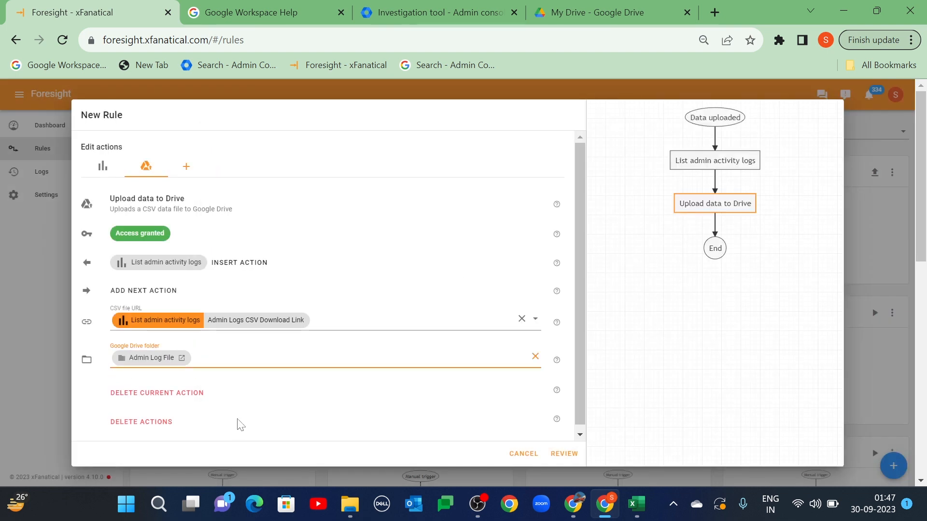
mouse_move(563, 454)
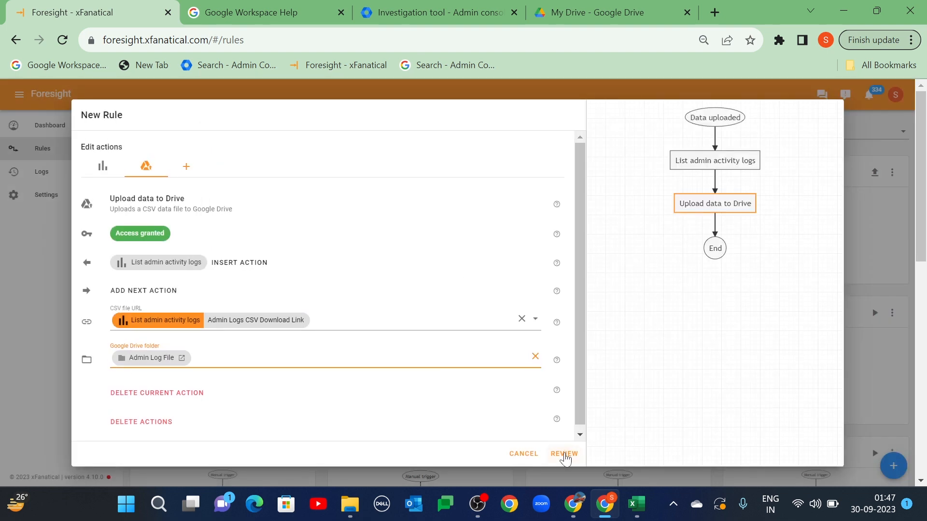
left_click(563, 453)
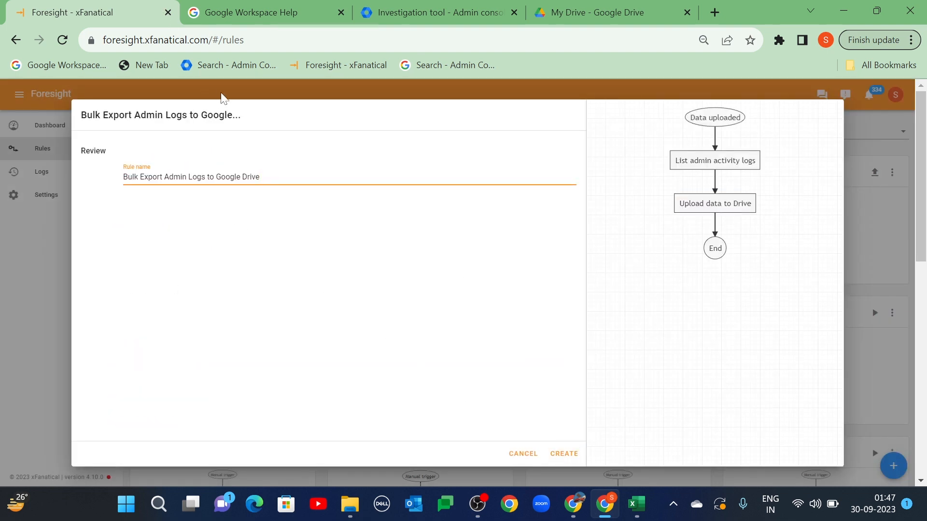
left_click(563, 454)
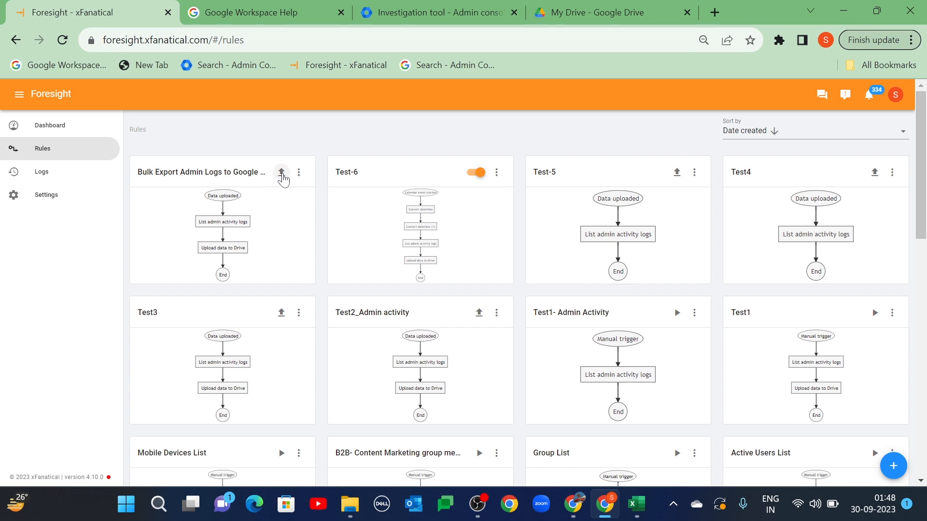
Step: Run the rule on Admin Activity.csv and head to Google Drive to check the upload
left_click(281, 172)
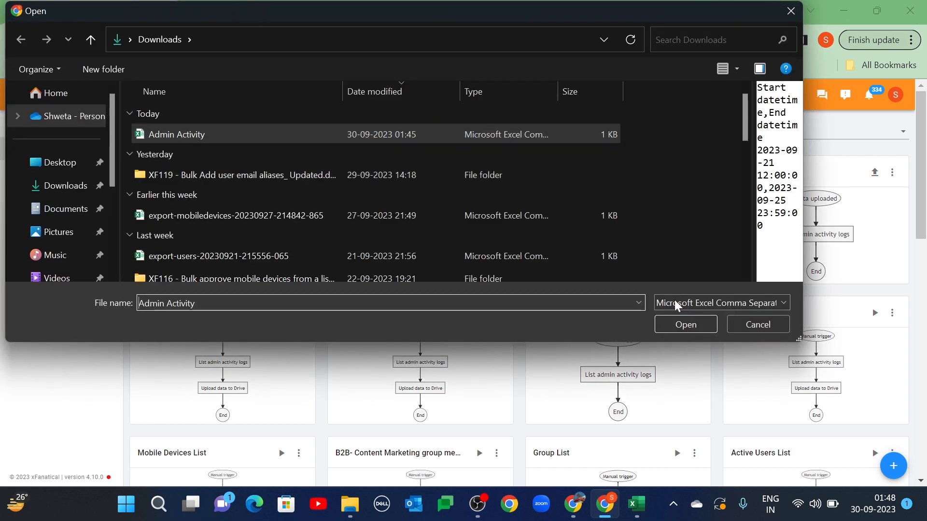
left_click(685, 324)
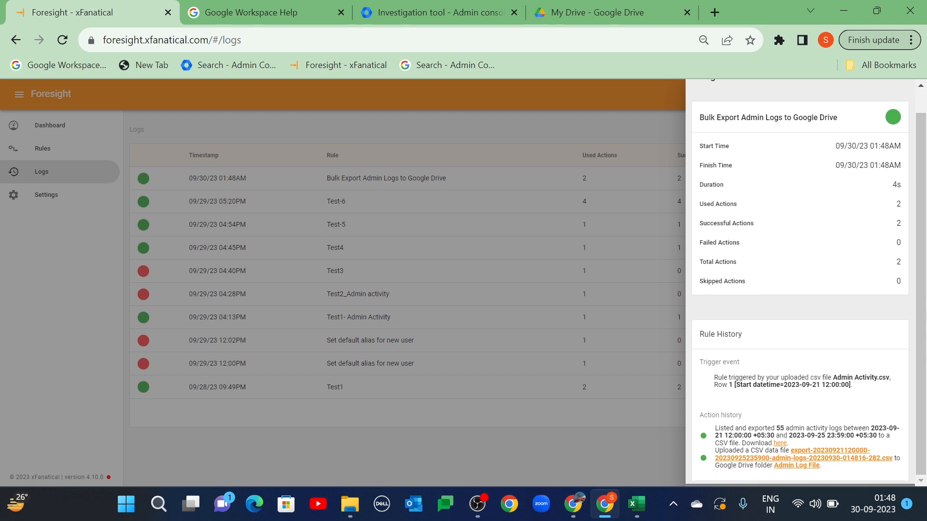
double_click(779, 427)
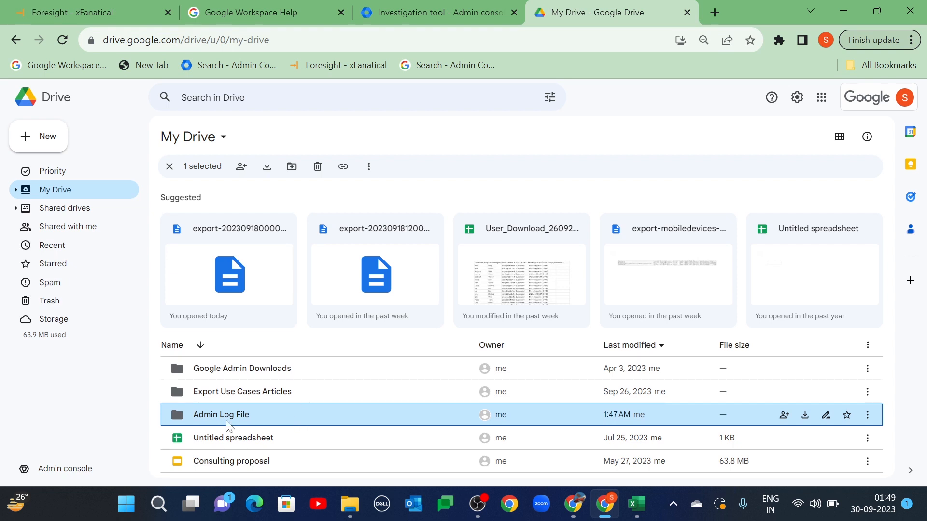
Step: Open the Admin Log File folder and view the exported admin-logs file
double_click(221, 414)
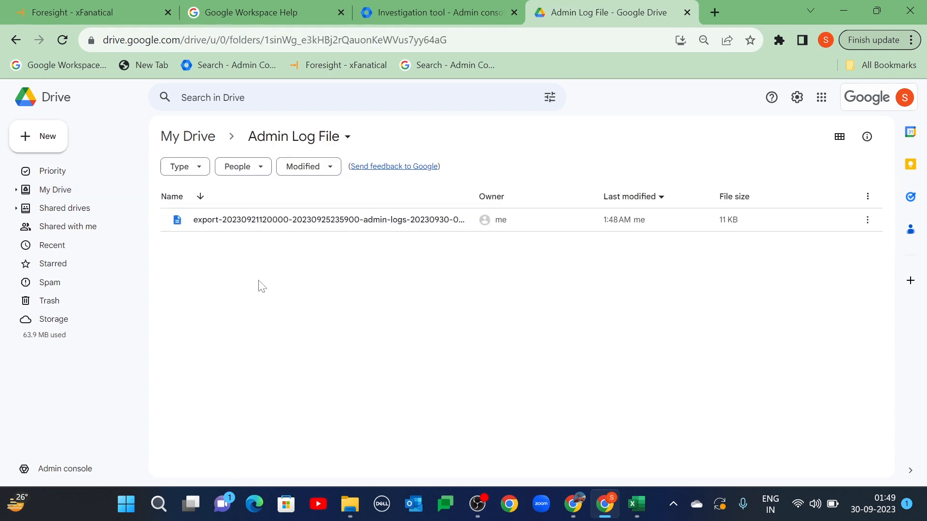
double_click(329, 219)
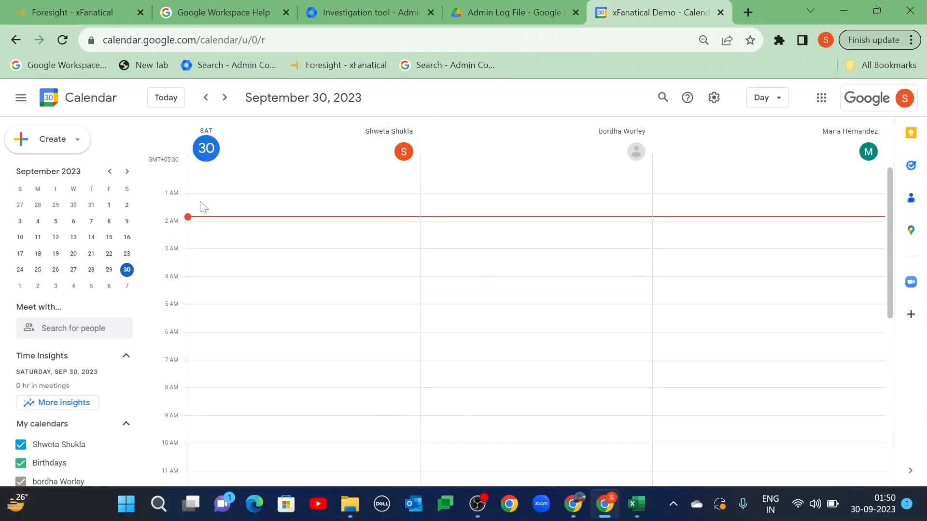
Step: Start a new event on September 30 with start 1:00am and end 2:00am
left_click(296, 206)
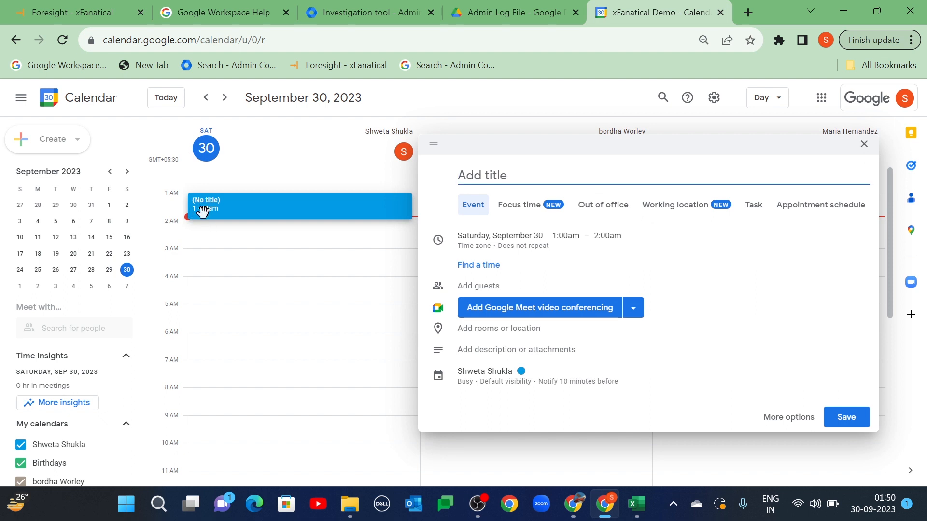
left_click(565, 235)
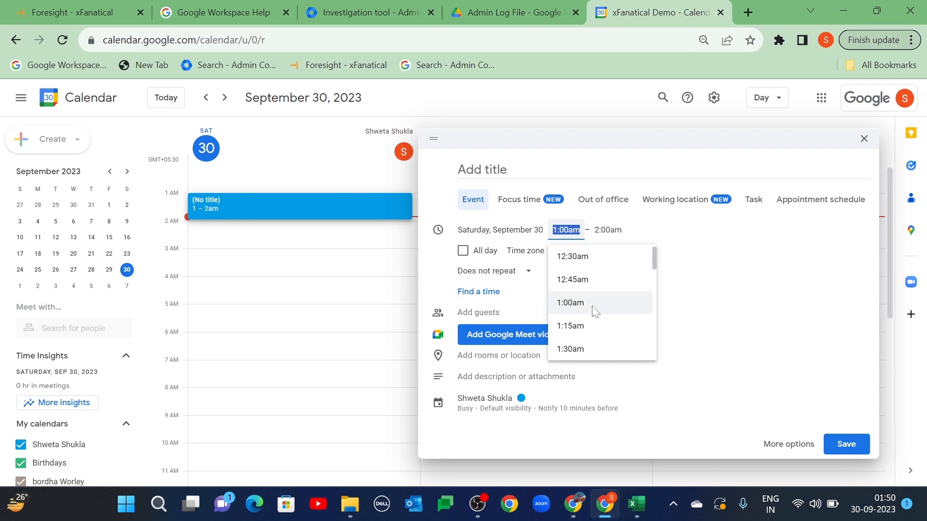
left_click(570, 302)
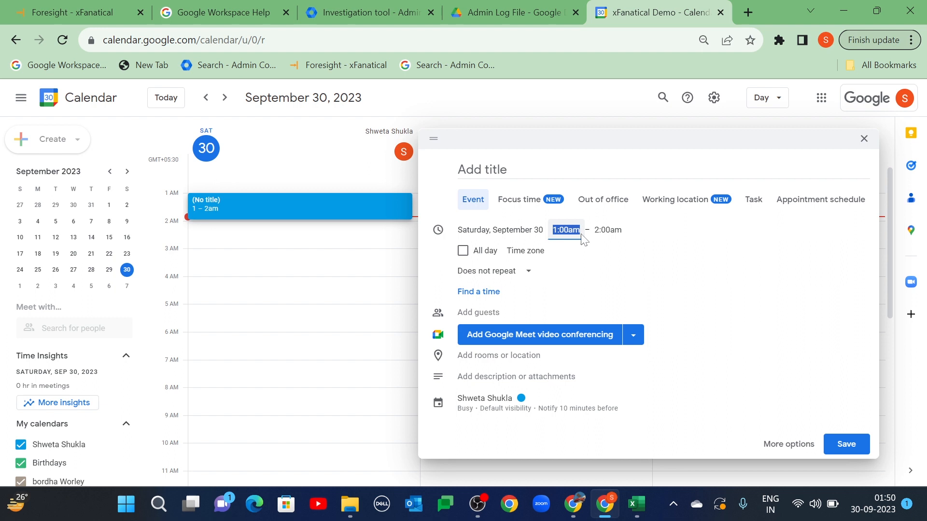
left_click(607, 230)
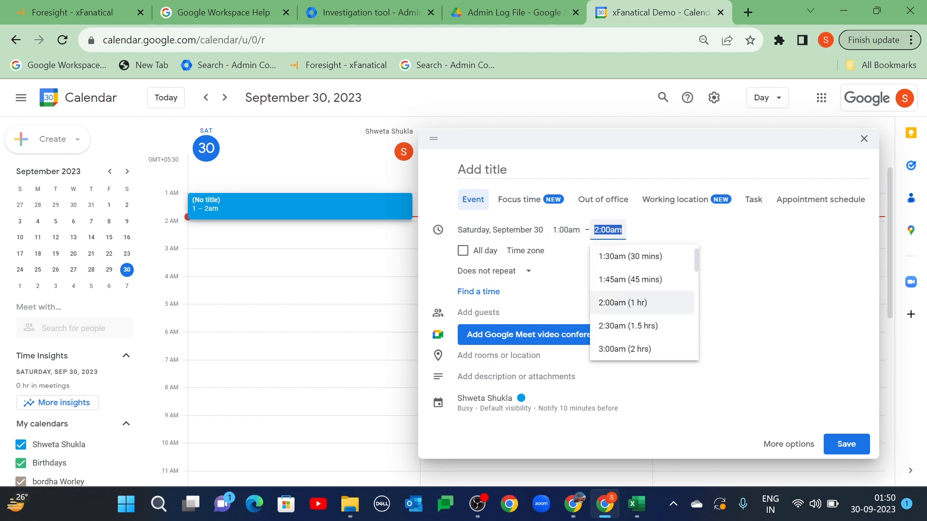
left_click(621, 302)
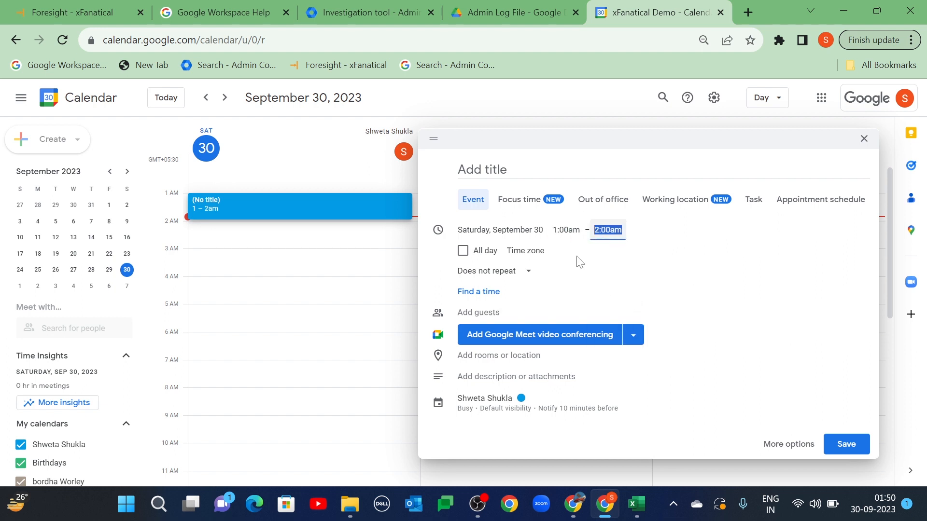
Step: Title the event 'Admin Activity', save it and return to Foresight
type("Admin Activi")
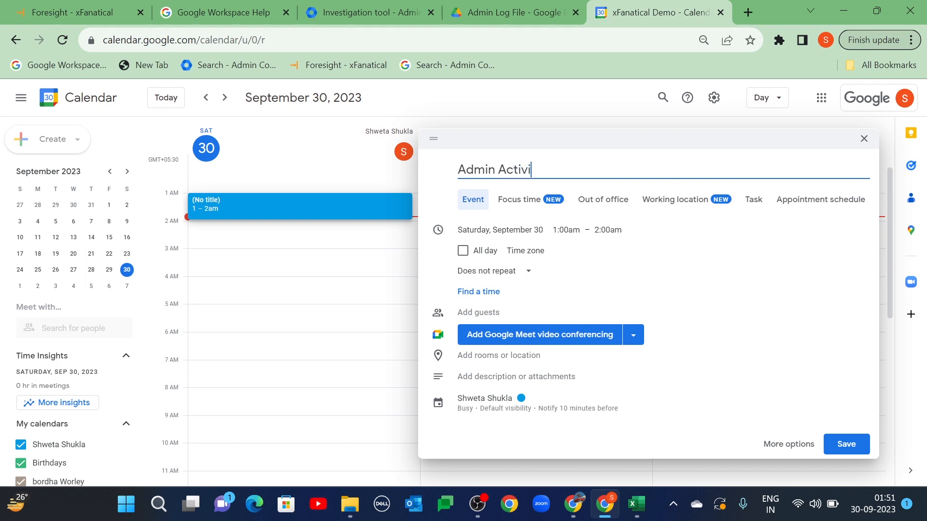
type("ty")
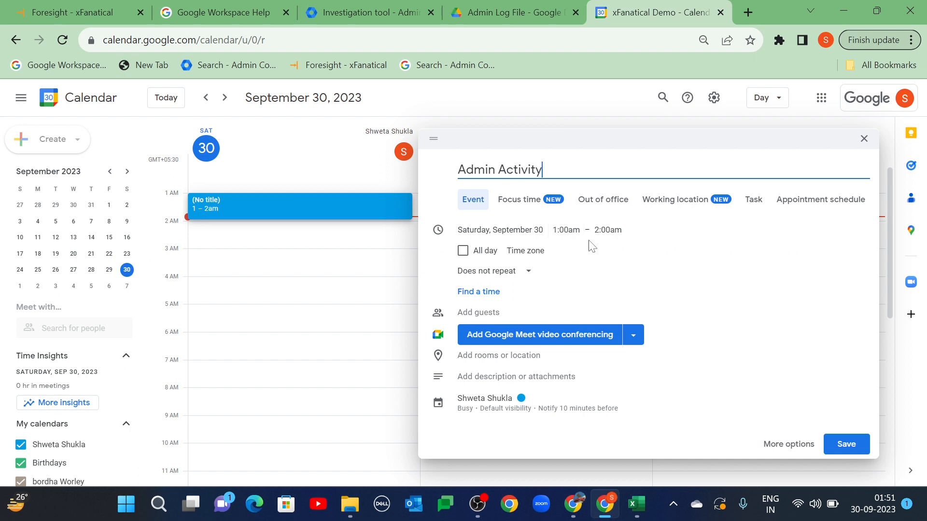
left_click(845, 444)
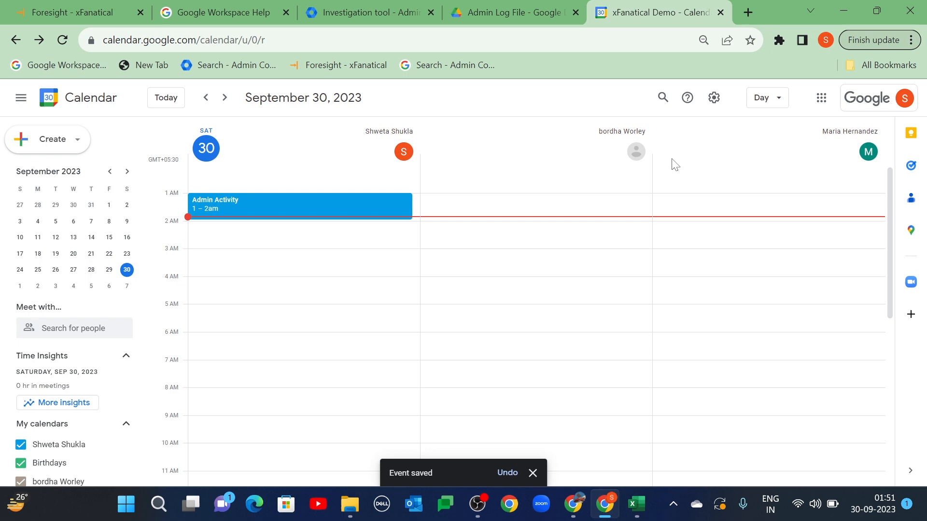
left_click(70, 13)
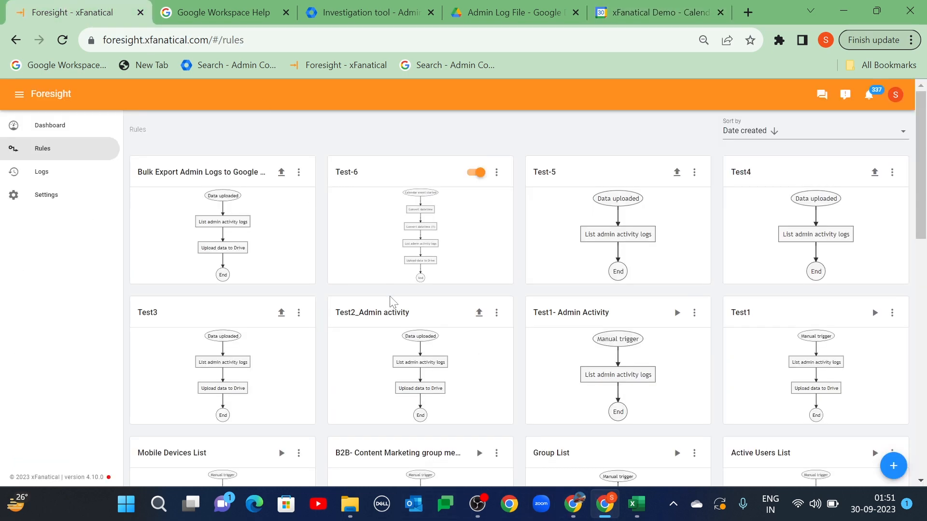
Step: Create a new rule with the Calendar event started trigger
left_click(893, 466)
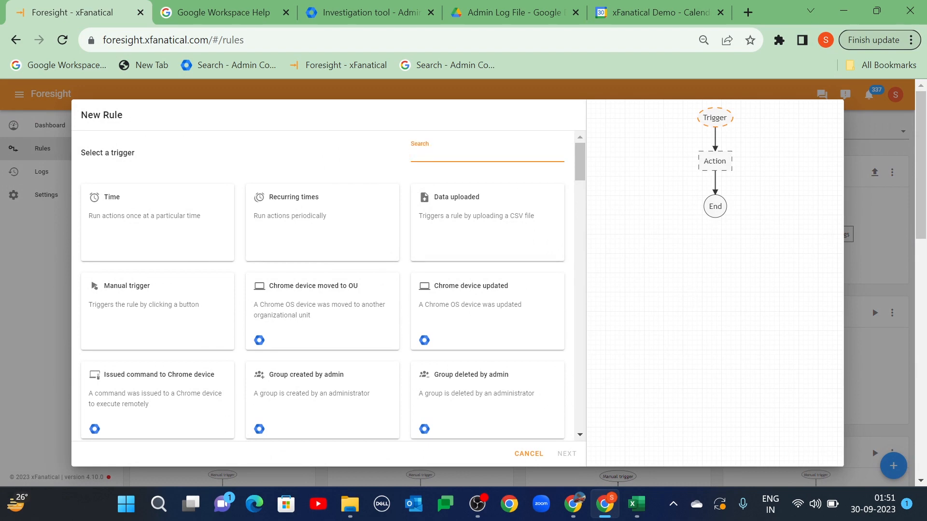
type("calend")
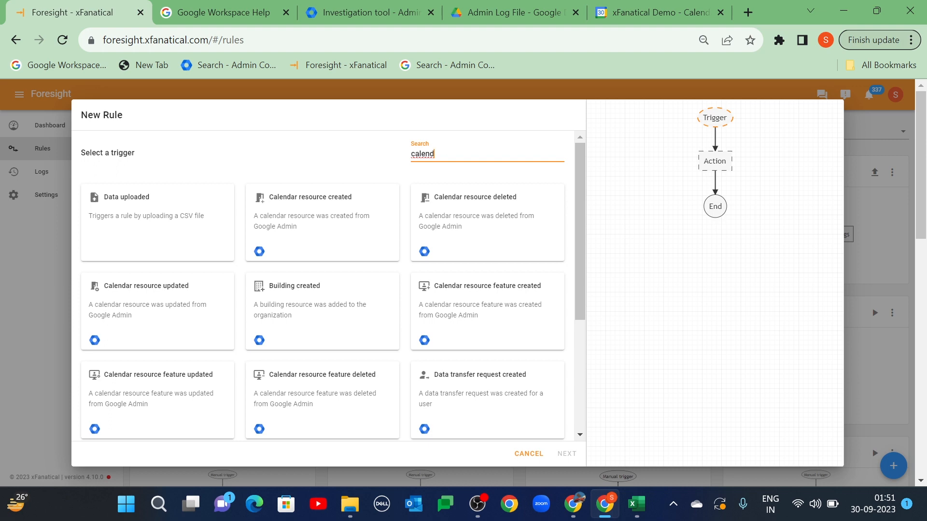
scroll("down", 3)
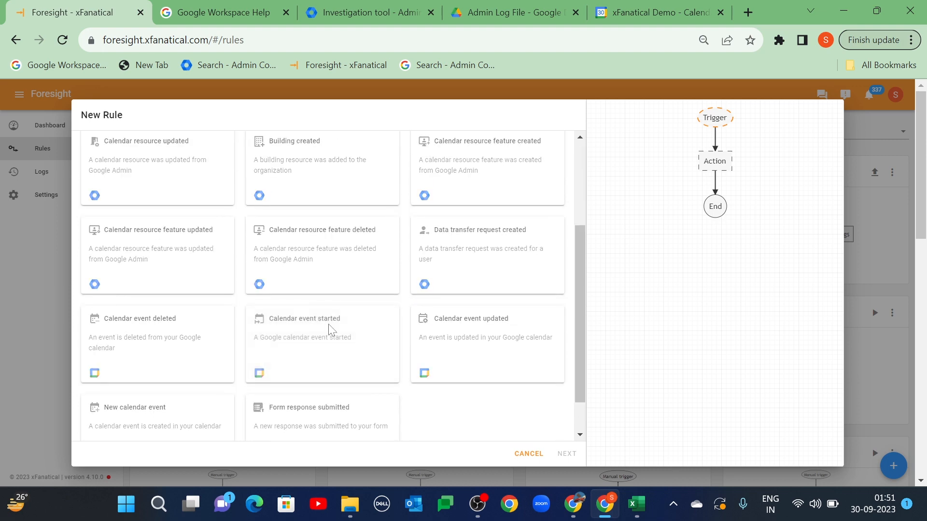
left_click(304, 319)
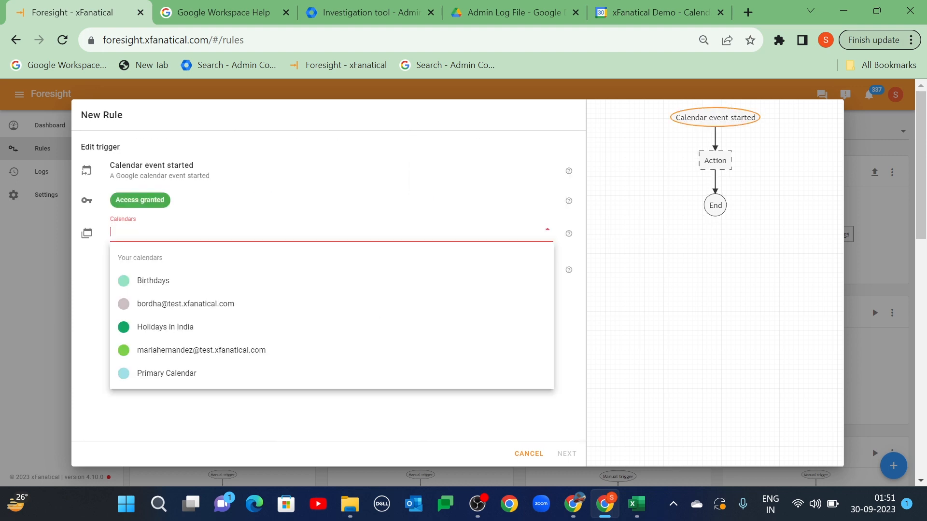
Step: Watch the Primary Calendar for events titled 'Admin Activity'
left_click(167, 373)
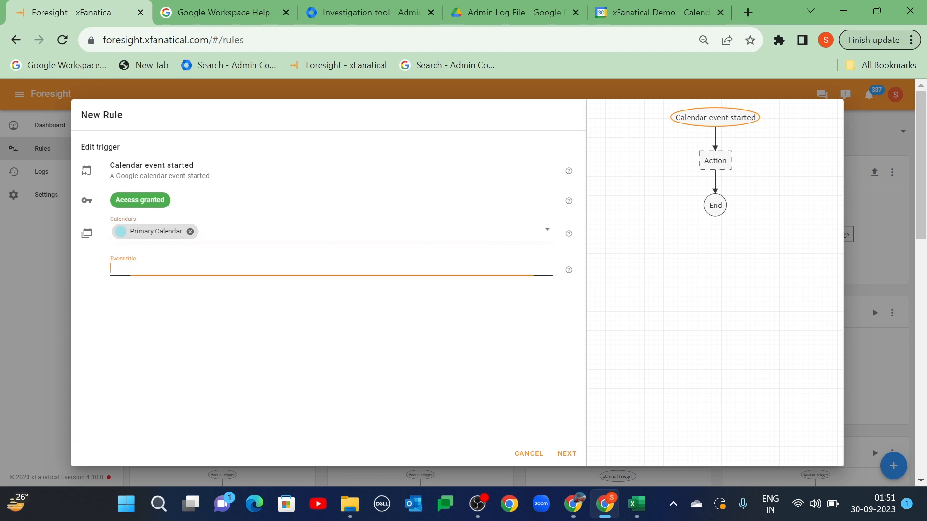
type("A")
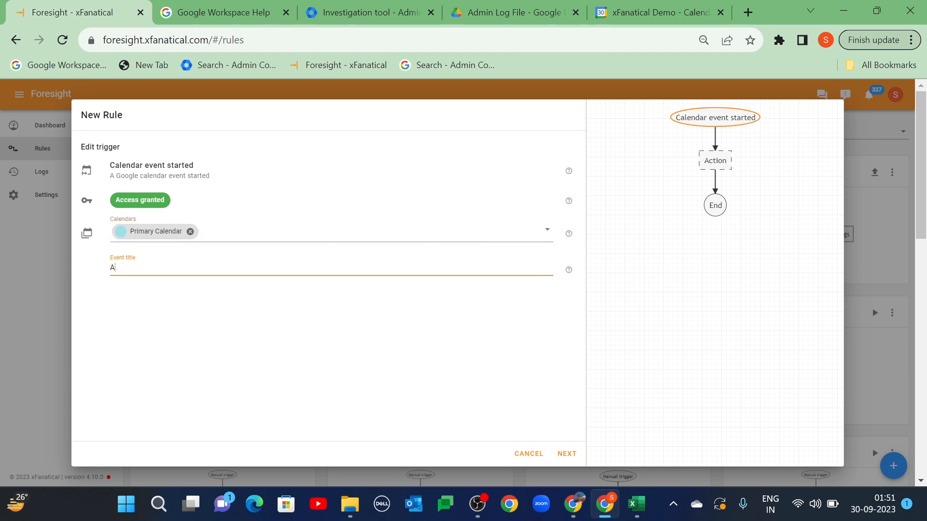
type("dmin Acti")
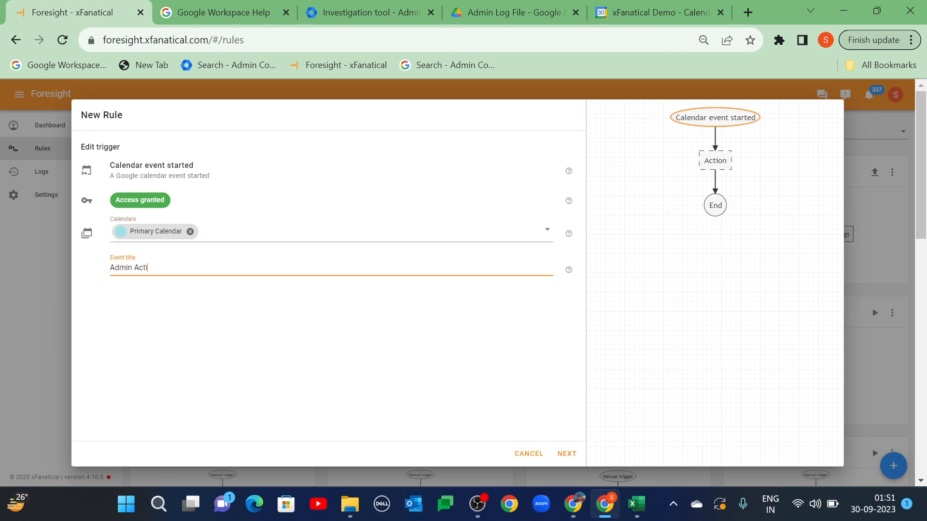
type("vity")
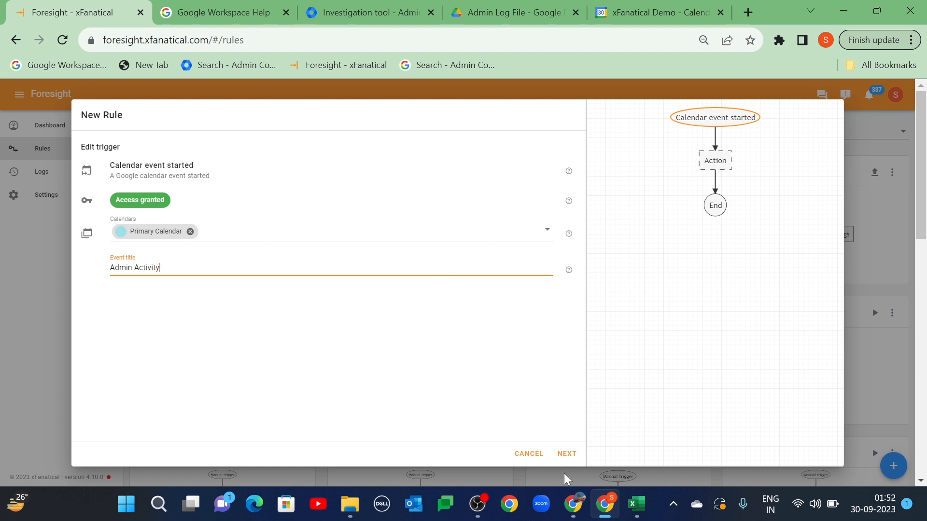
Step: Add a Convert datetime action using the current datetime as its source
left_click(564, 454)
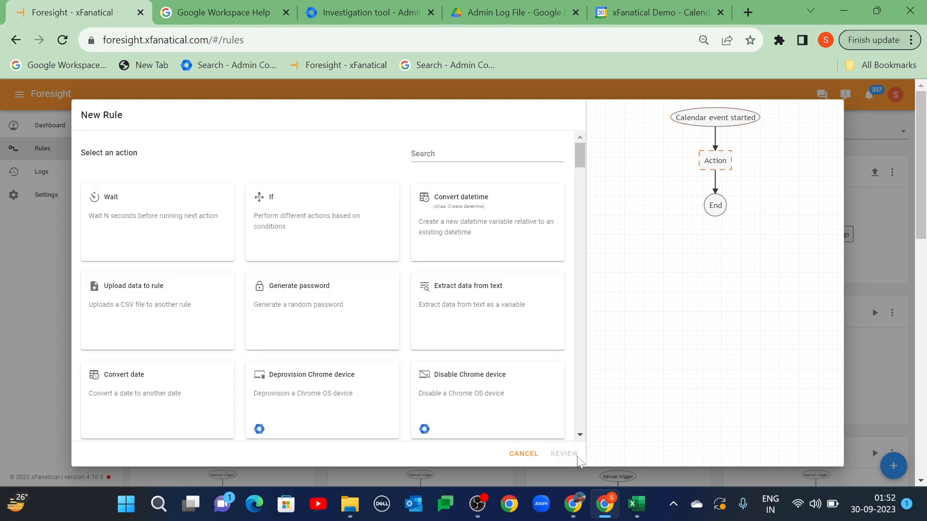
left_click(486, 153)
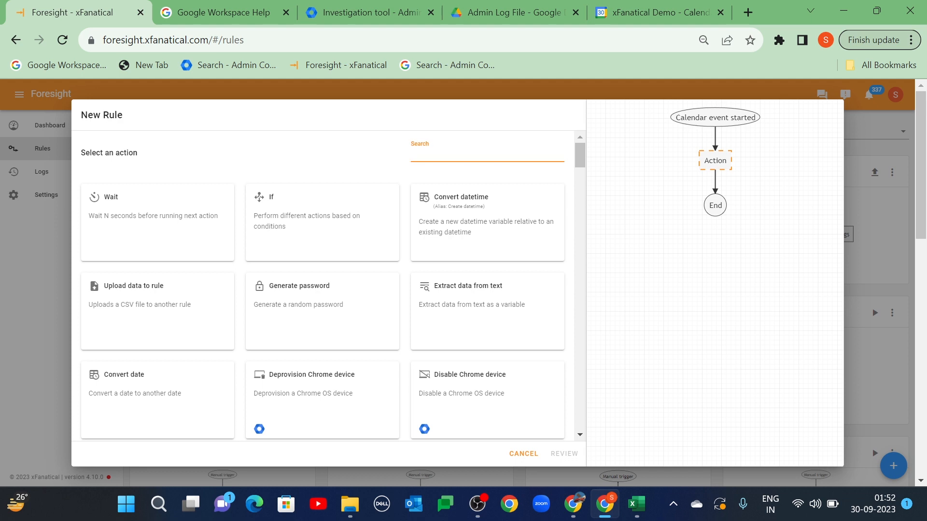
type("con")
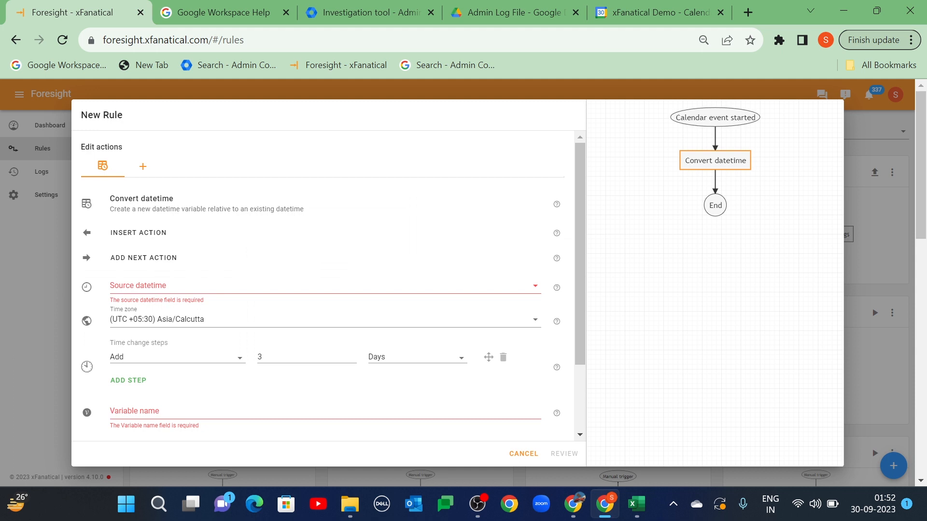
left_click(325, 288)
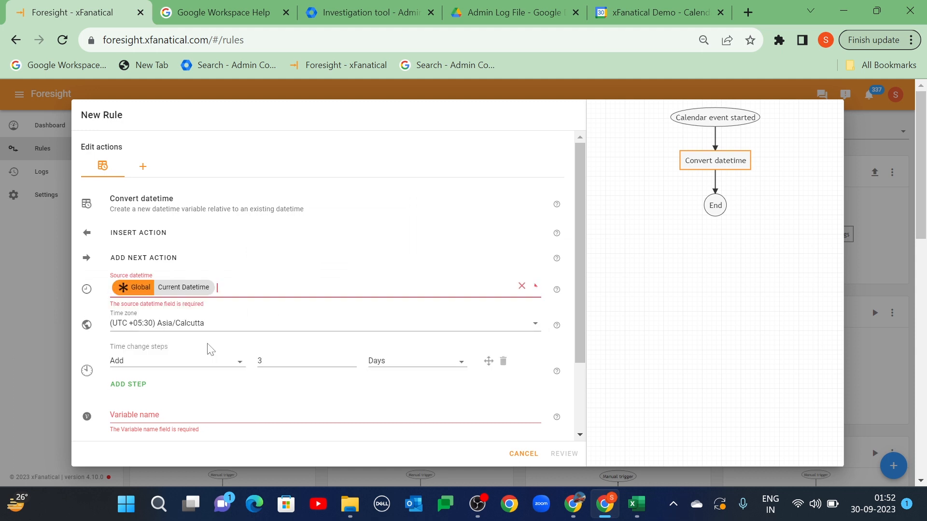
scroll("down", 3)
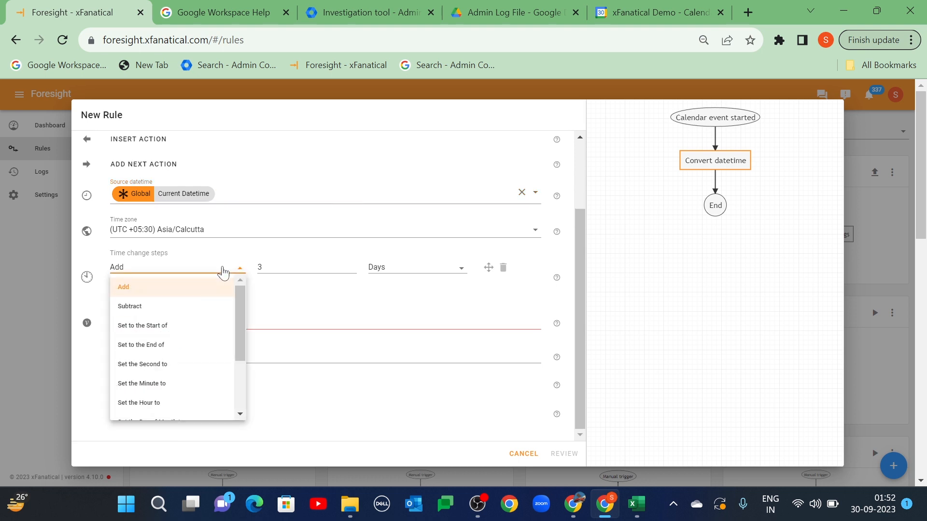
Step: Configure steps: subtract 1 week, set day of week to 1, start of day; begin naming the variable 'St'
left_click(128, 306)
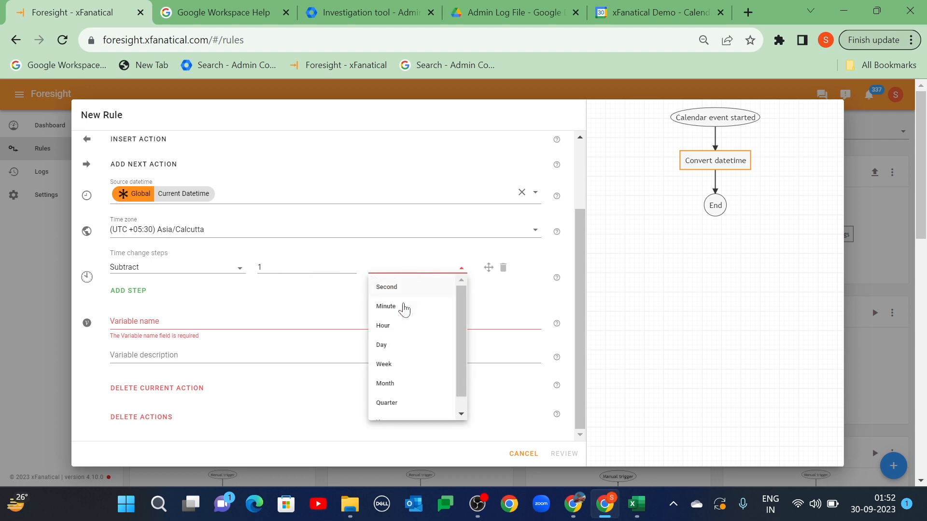
left_click(383, 364)
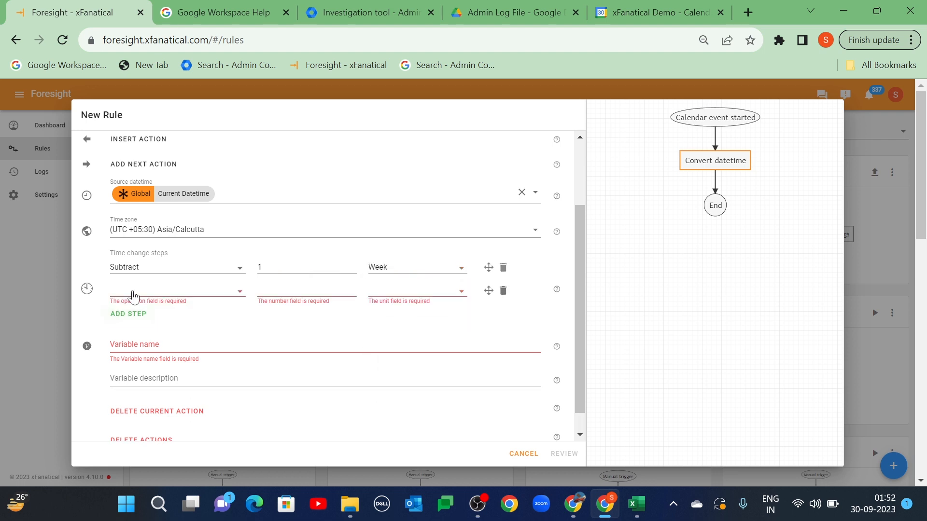
left_click(178, 289)
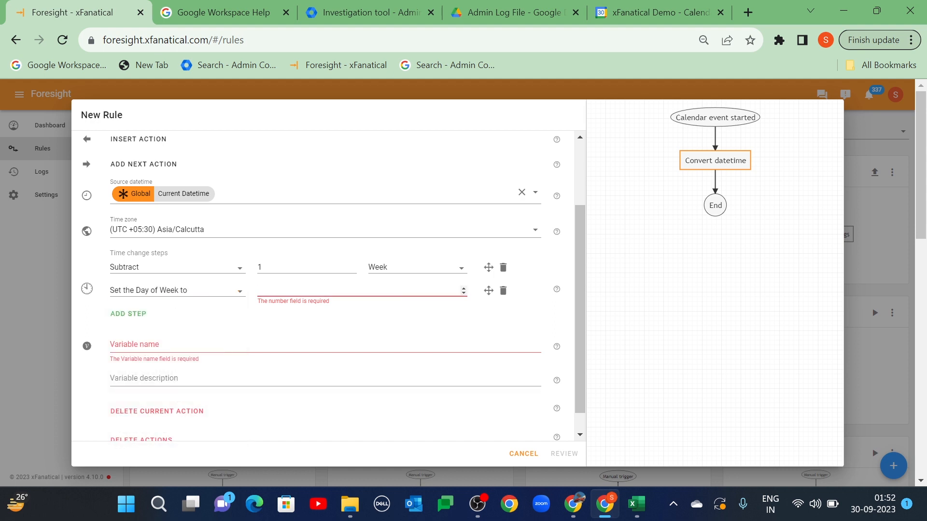
left_click(127, 314)
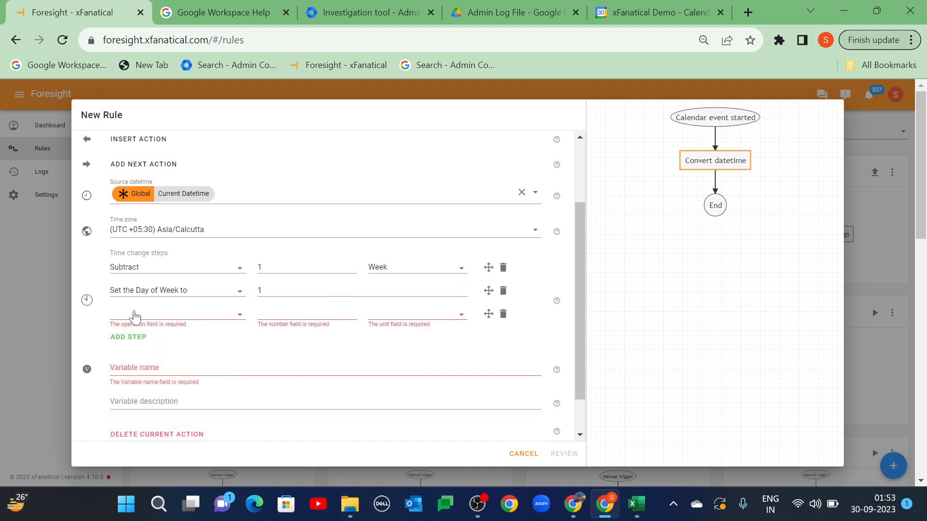
left_click(175, 313)
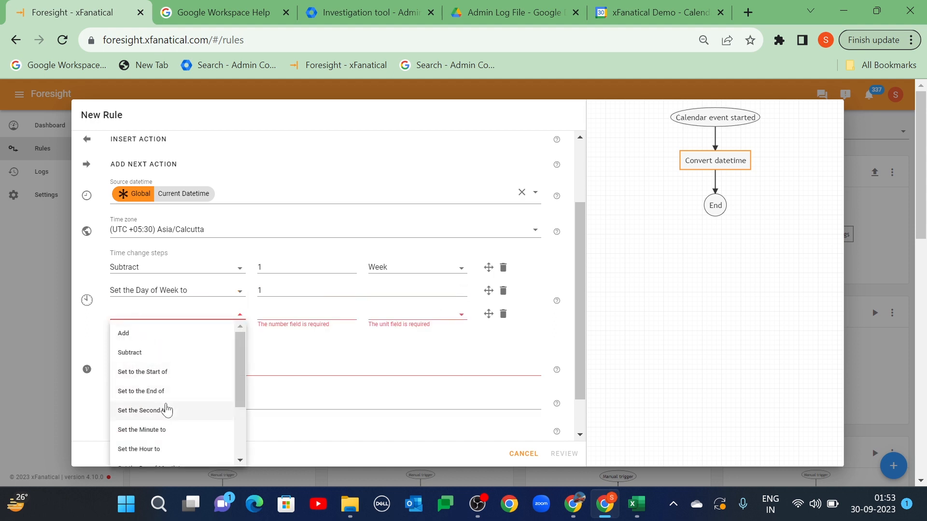
left_click(143, 371)
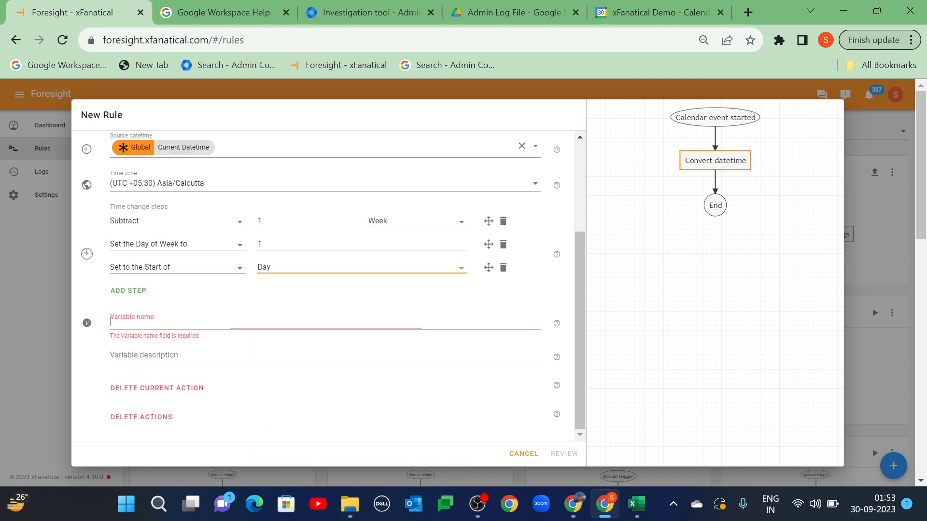
type("St")
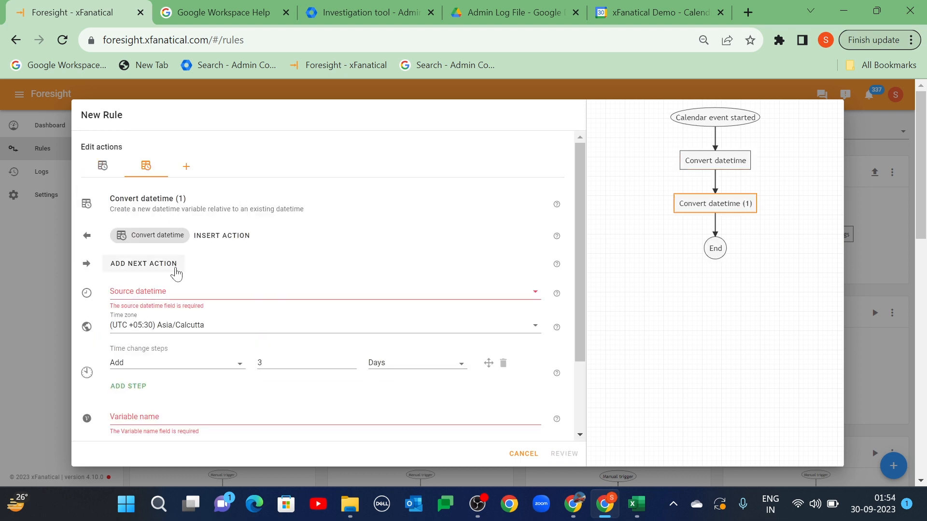
Step: Use current datetime as source, subtract 1 week, then set the day of week to 5
left_click(325, 292)
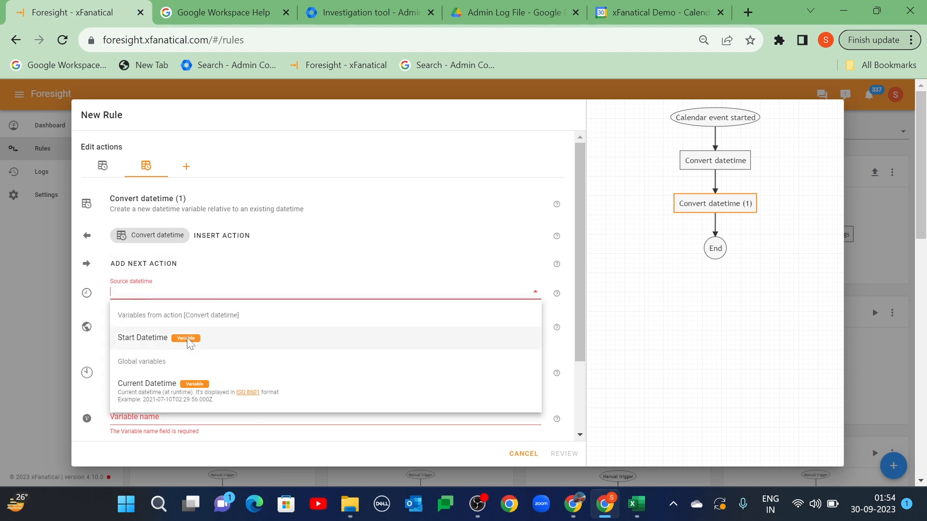
left_click(146, 384)
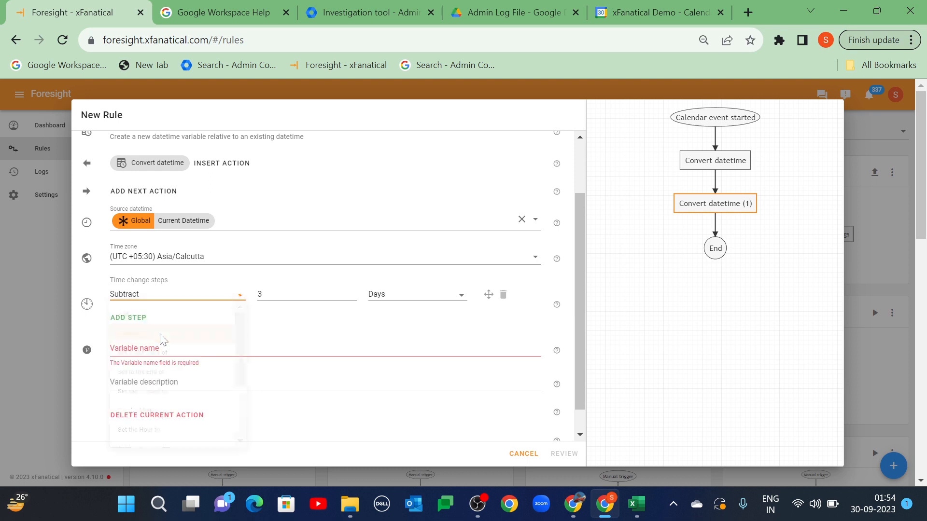
left_click(415, 294)
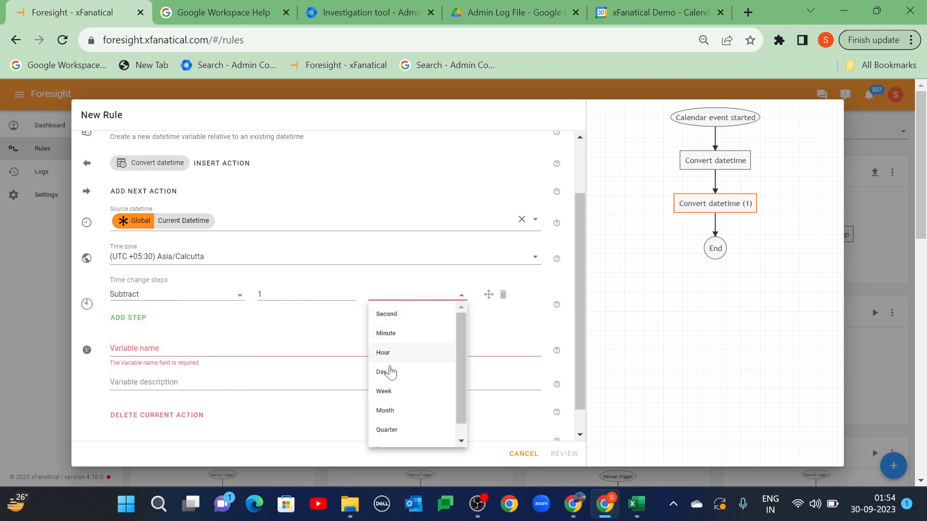
left_click(383, 391)
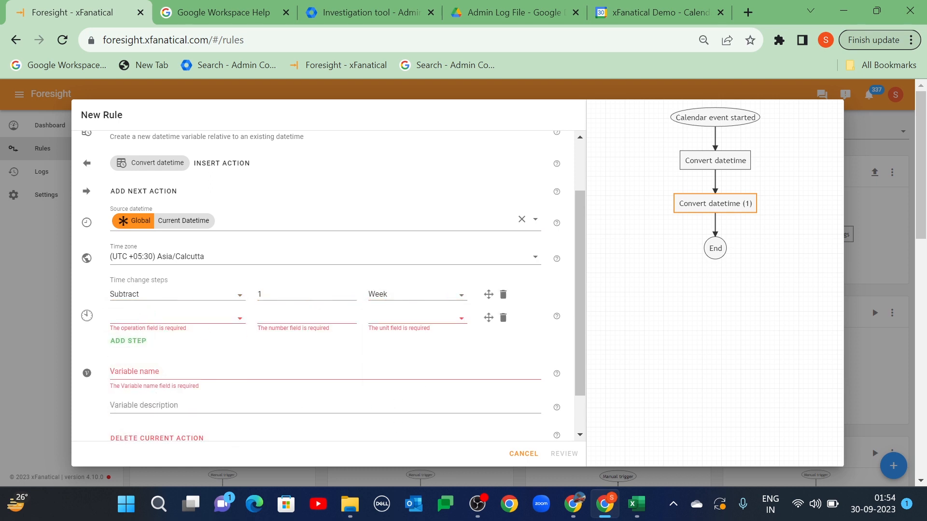
left_click(171, 317)
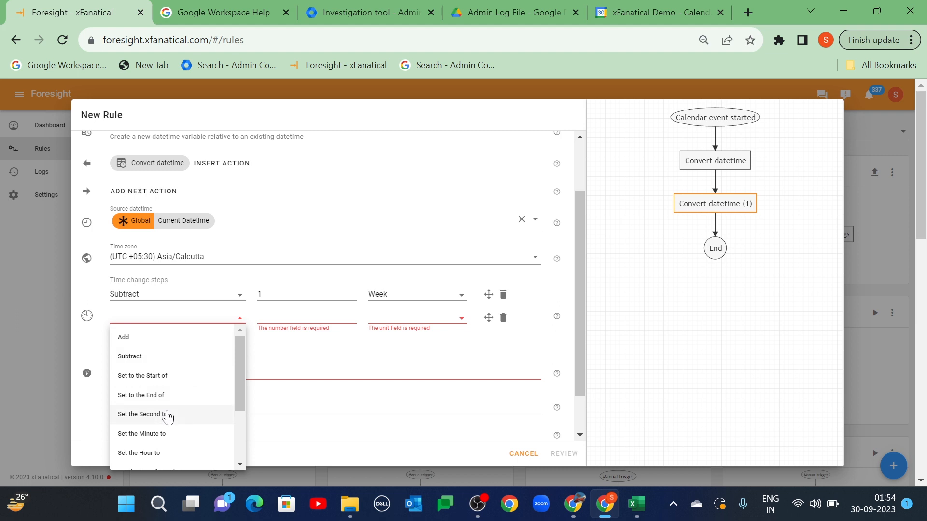
scroll("down", 3)
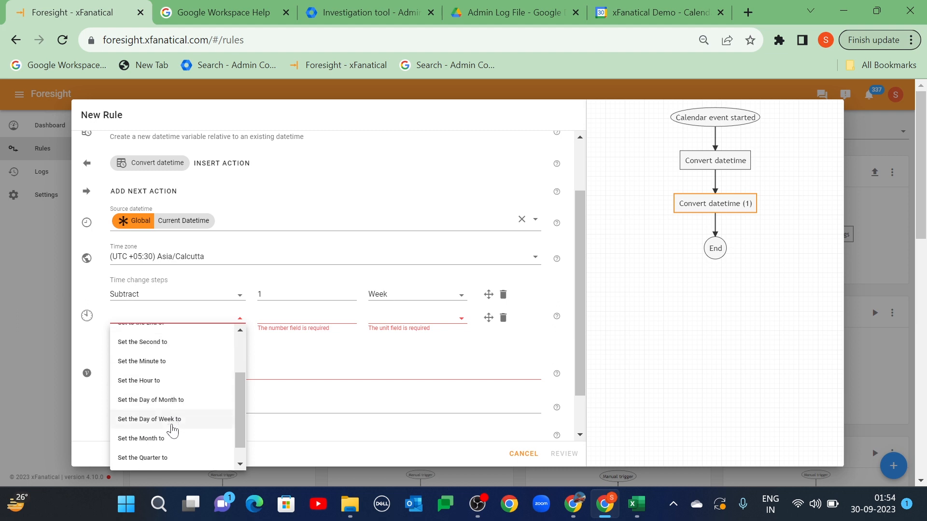
left_click(149, 419)
type("5")
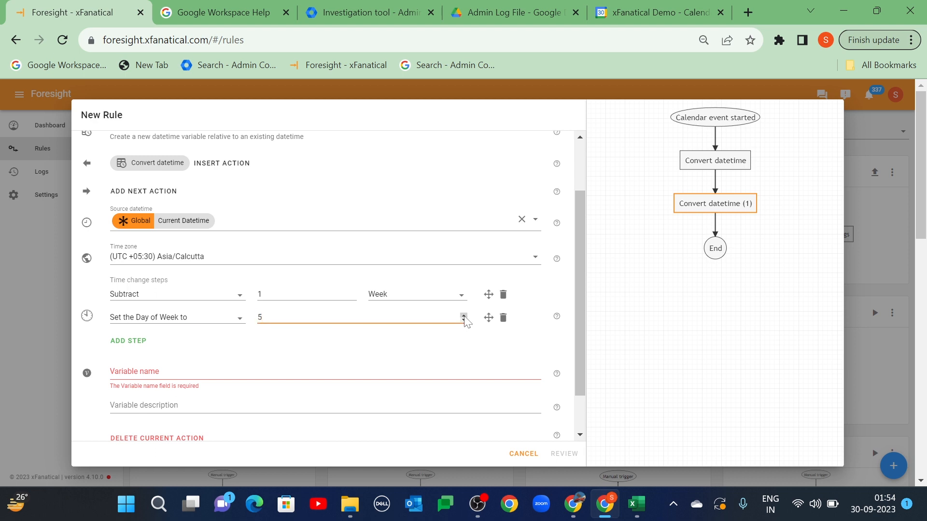
Step: Add a third step setting to the end of the day and name the variable 'End Datetime'
left_click(129, 341)
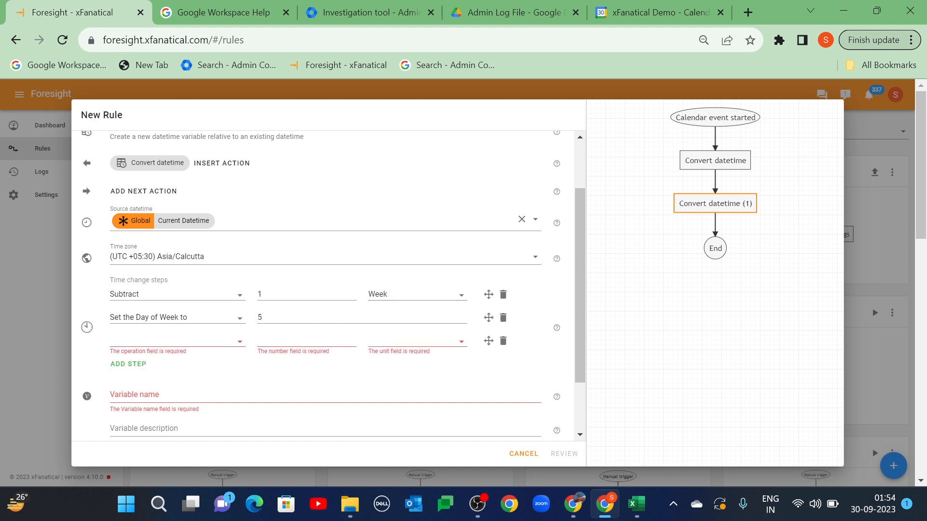
left_click(177, 341)
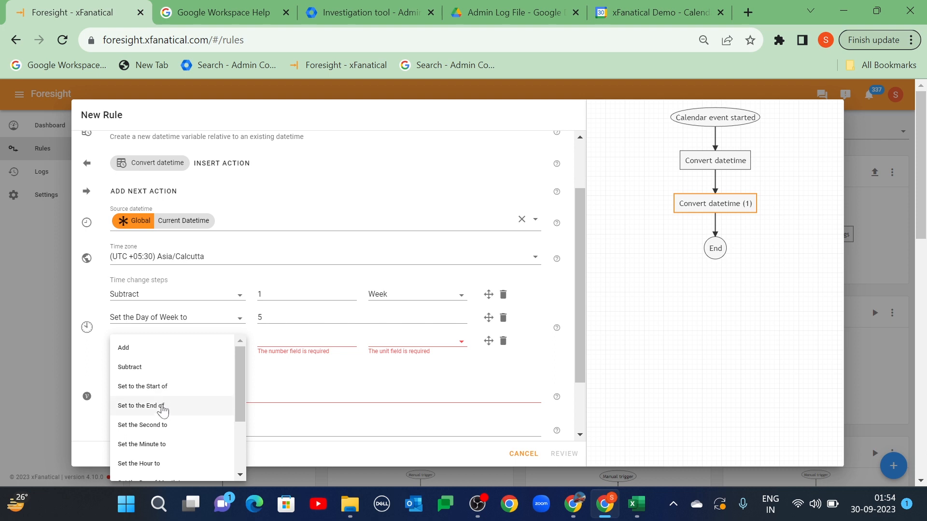
left_click(141, 406)
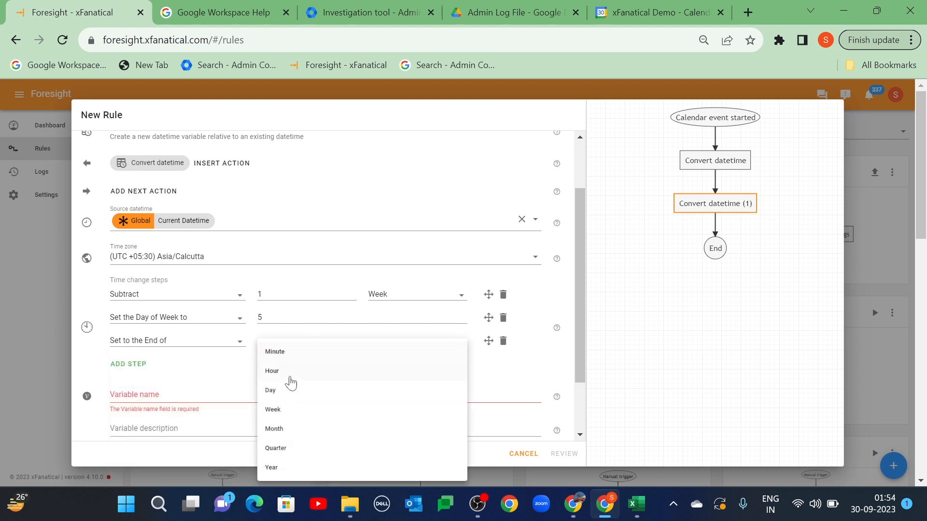
left_click(271, 390)
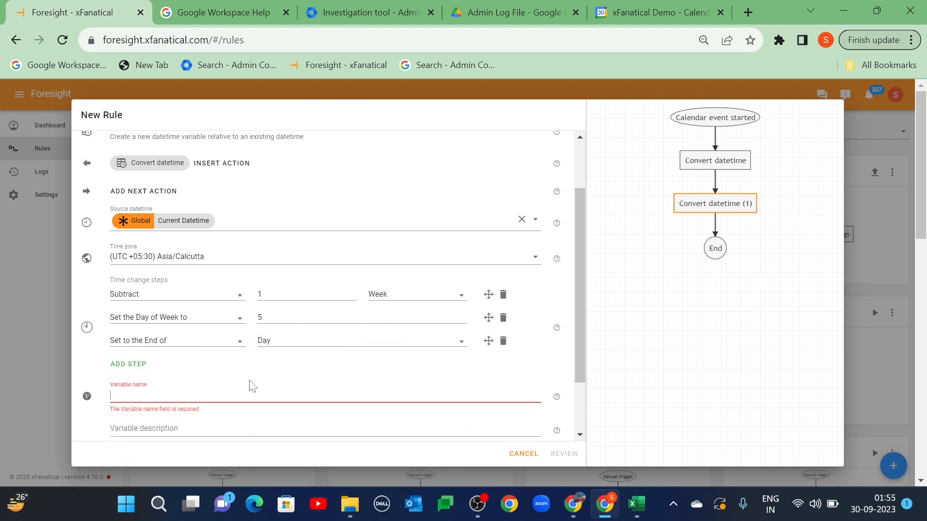
type("End Datet")
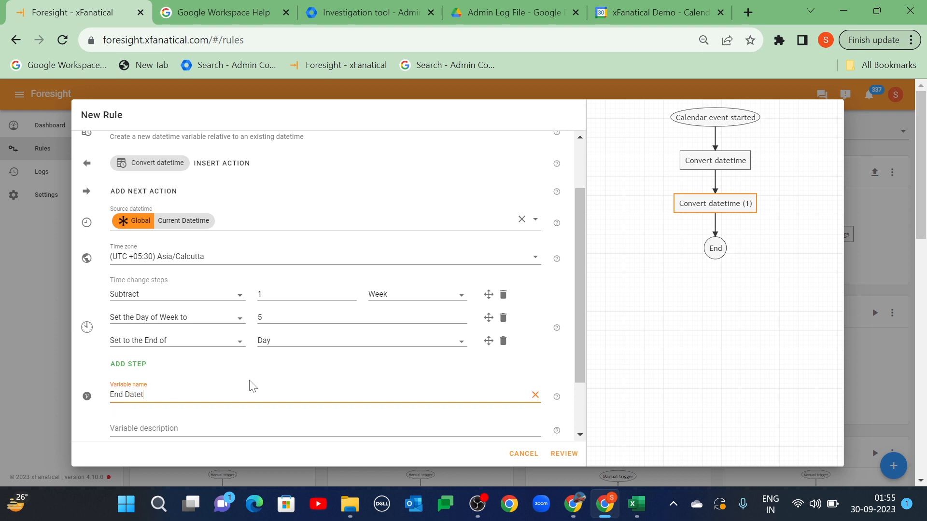
type("ime")
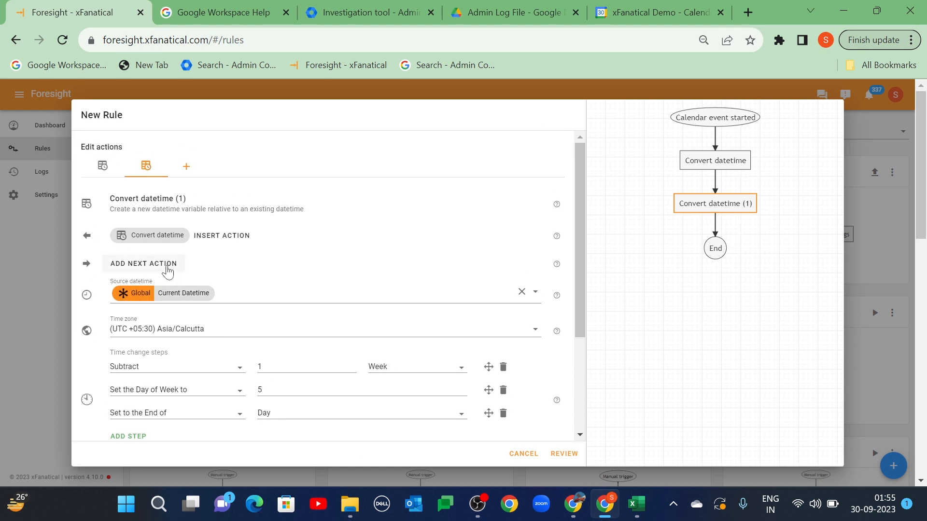
Step: Add a List admin activity logs action and fill its start time from a saved variable
left_click(142, 264)
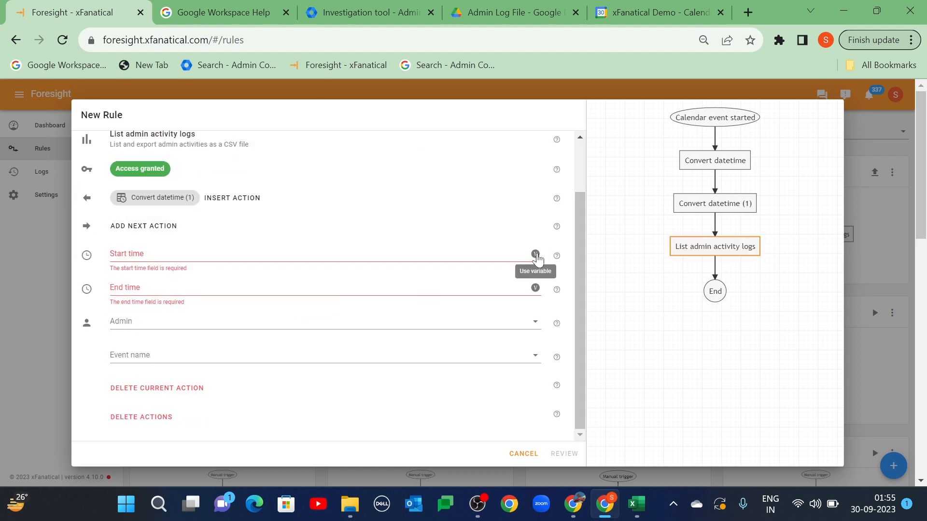
left_click(534, 255)
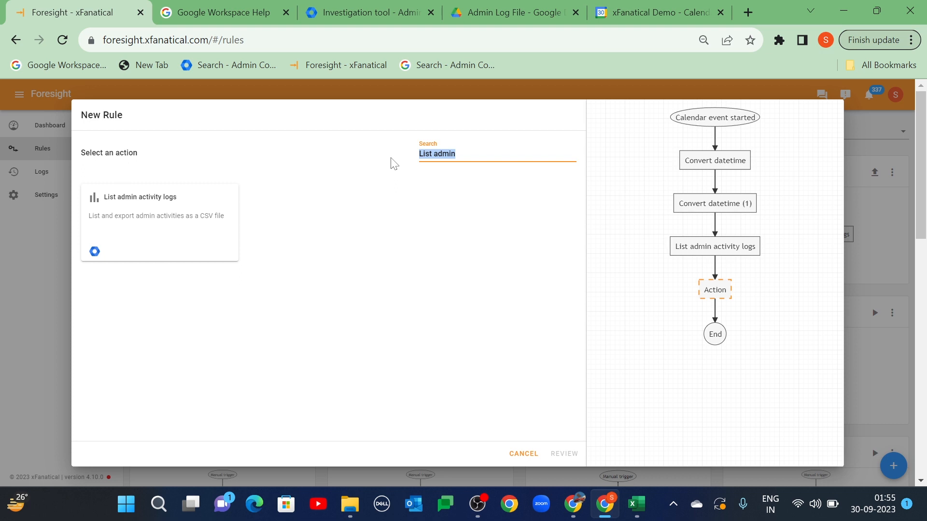
Step: Add Upload data to Drive using the Admin Logs CSV Download Link into folder Admin Log File
type("Upload da")
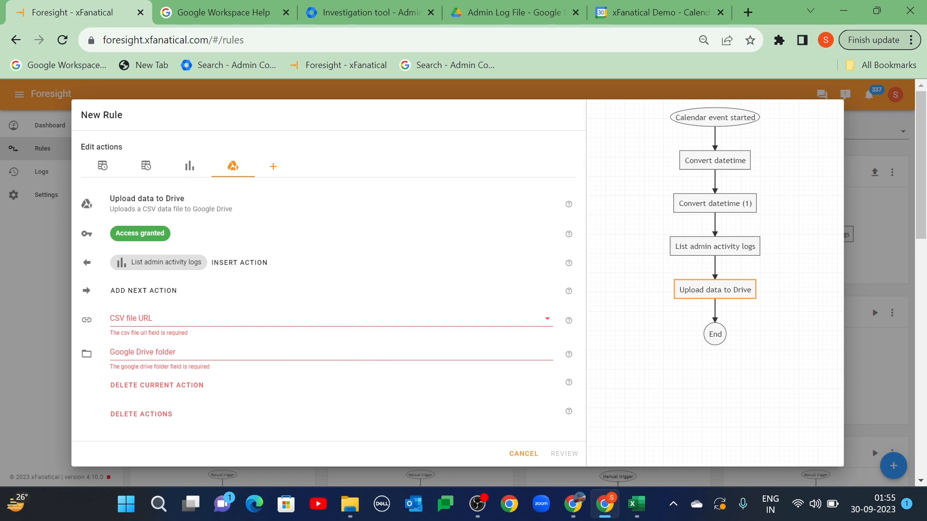
left_click(328, 320)
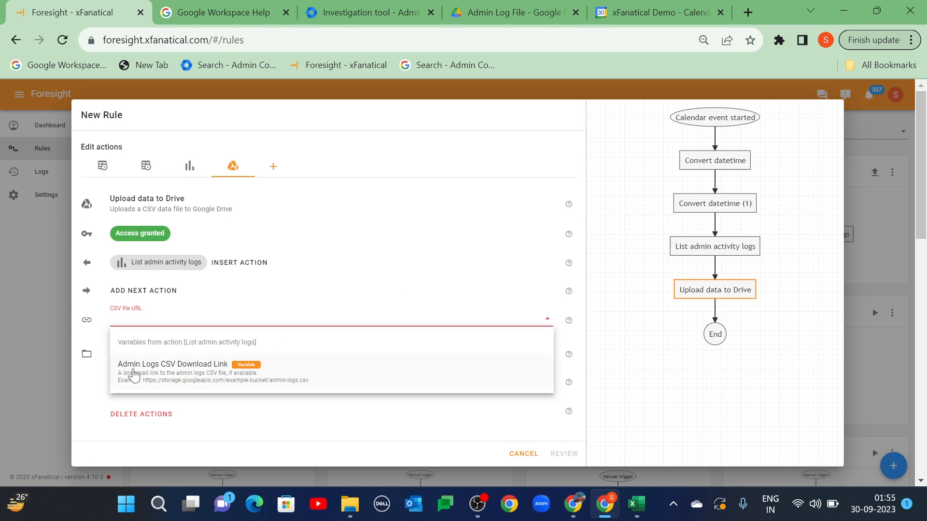
left_click(172, 364)
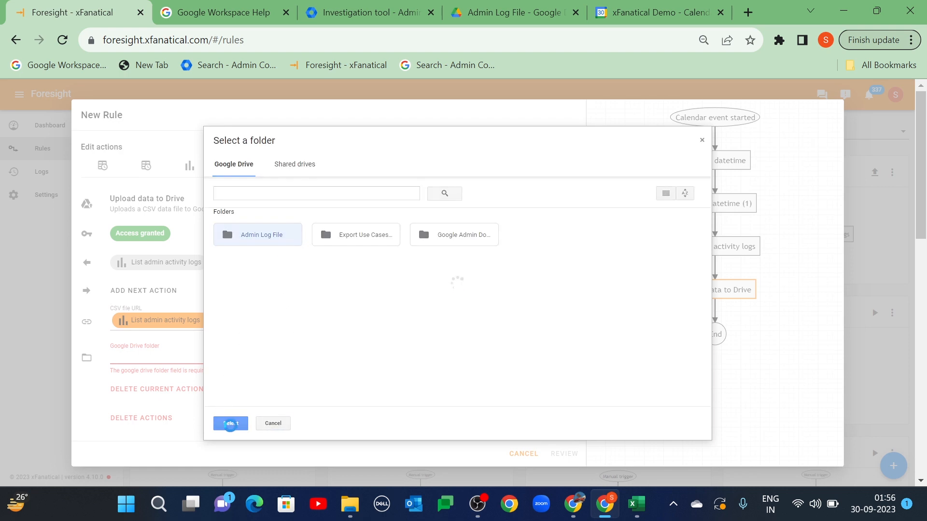
left_click(229, 423)
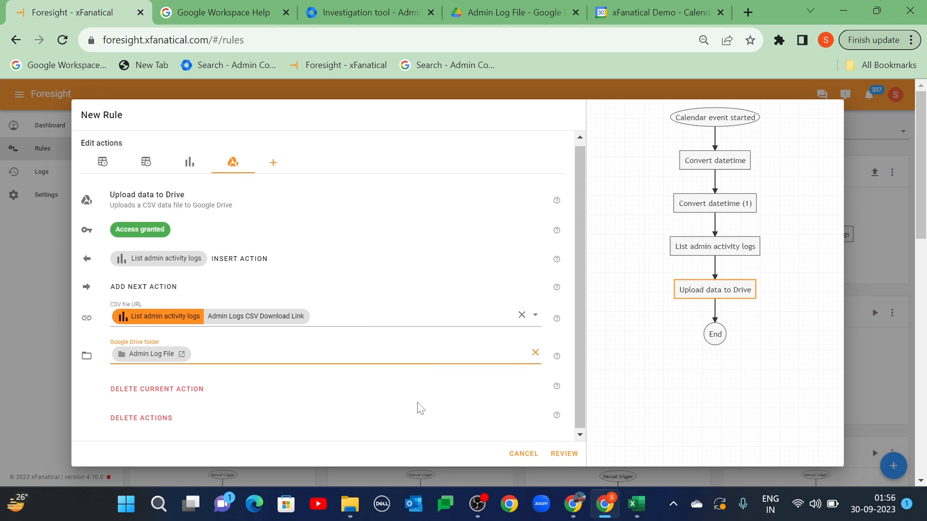
Step: Review and create the rule 'Export admin logs weekly to Google Drive'
left_click(562, 453)
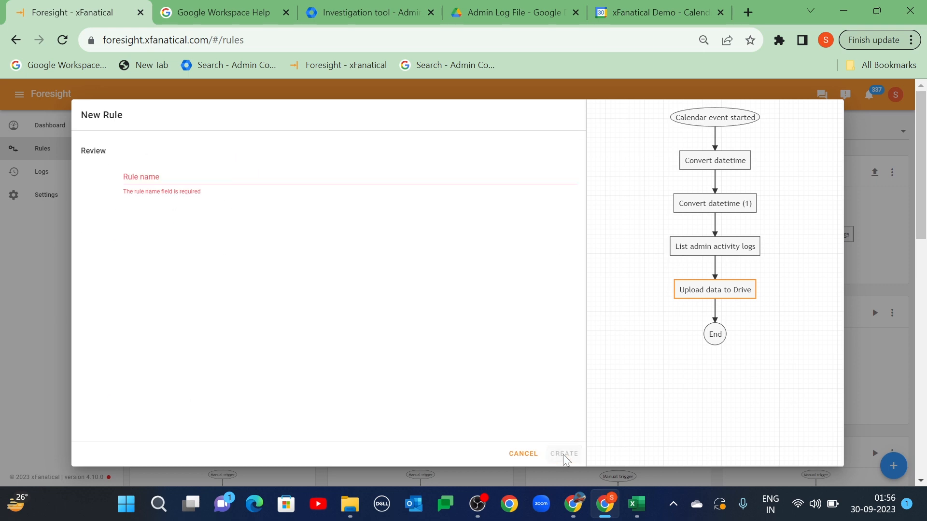
left_click(562, 454)
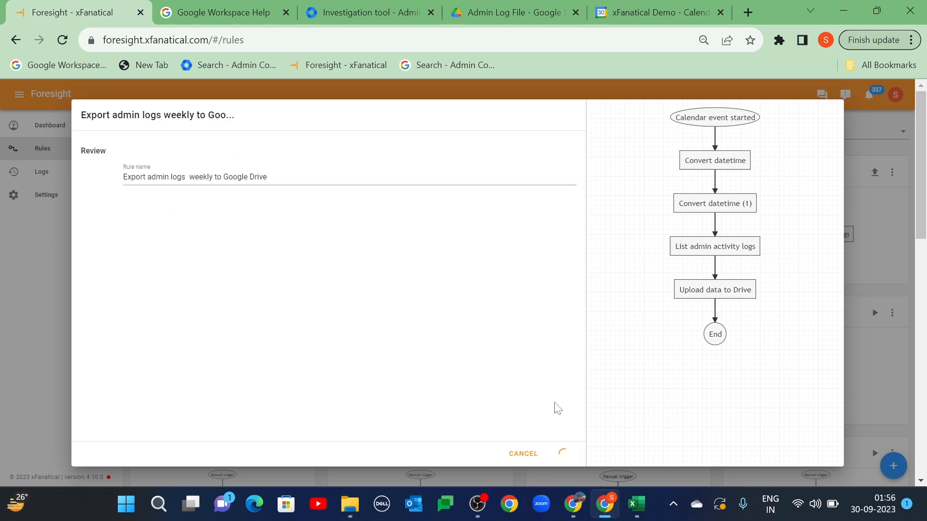